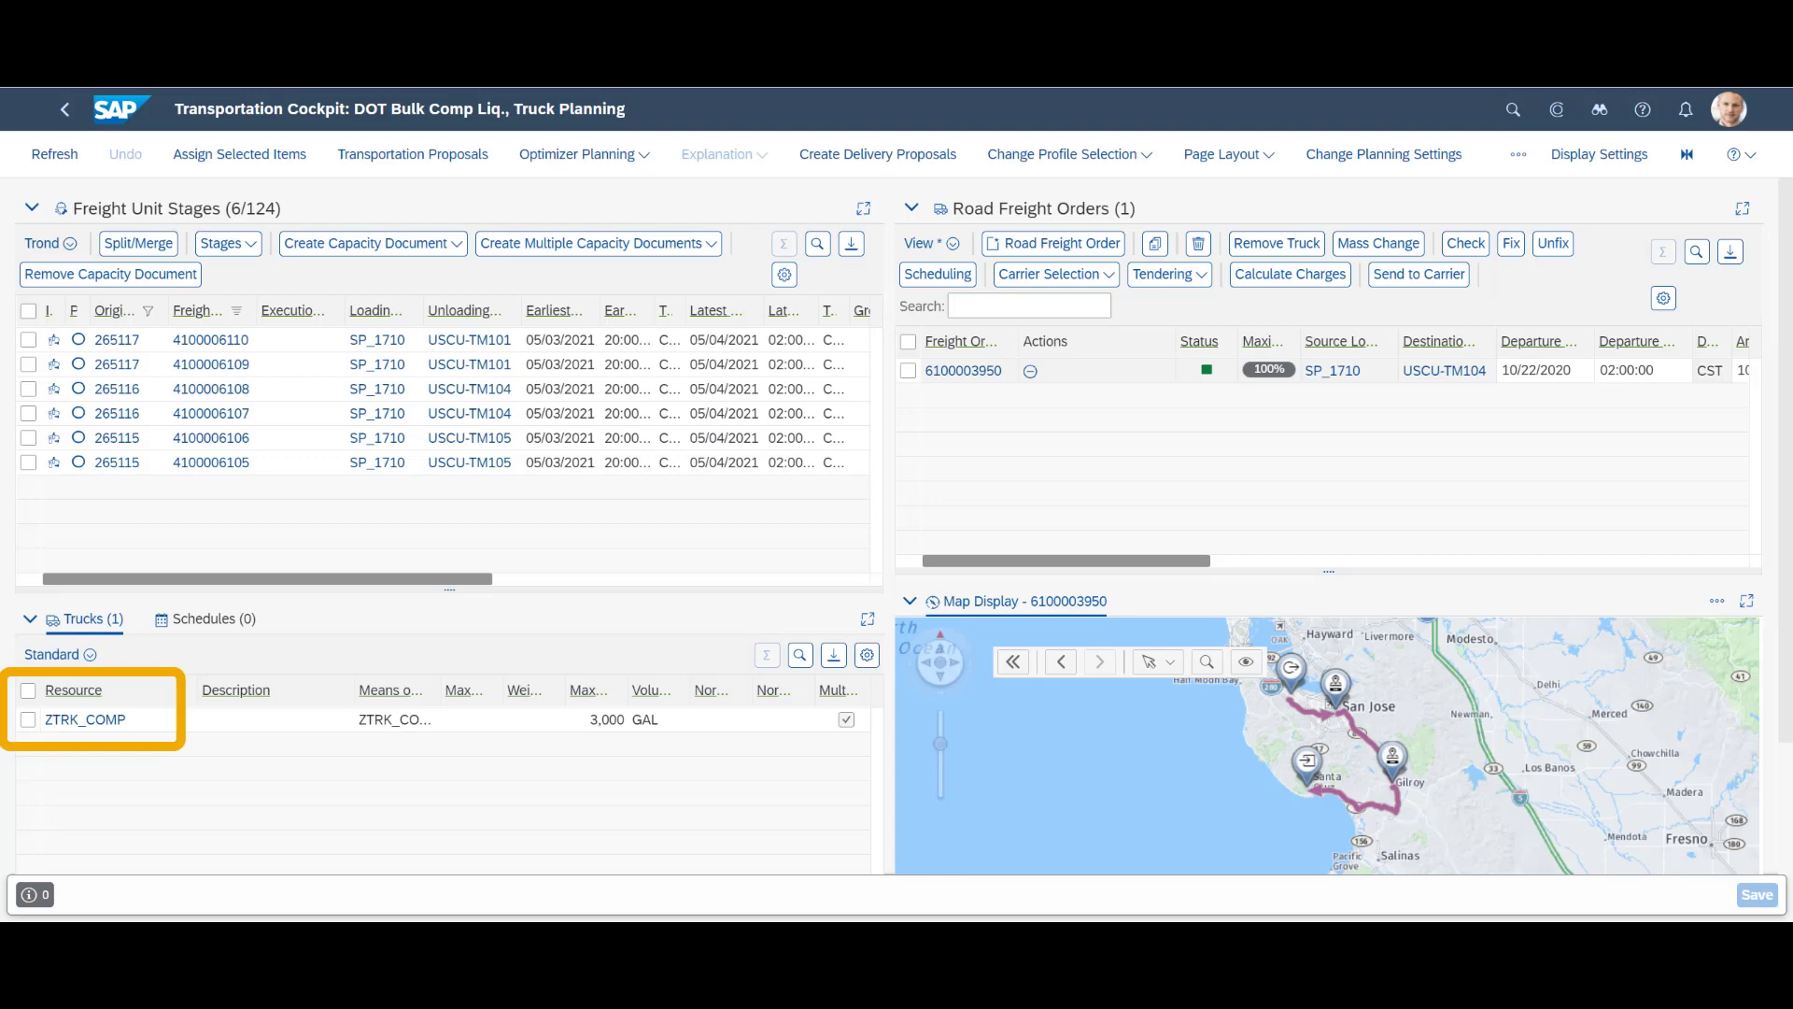
mouse_move(85, 720)
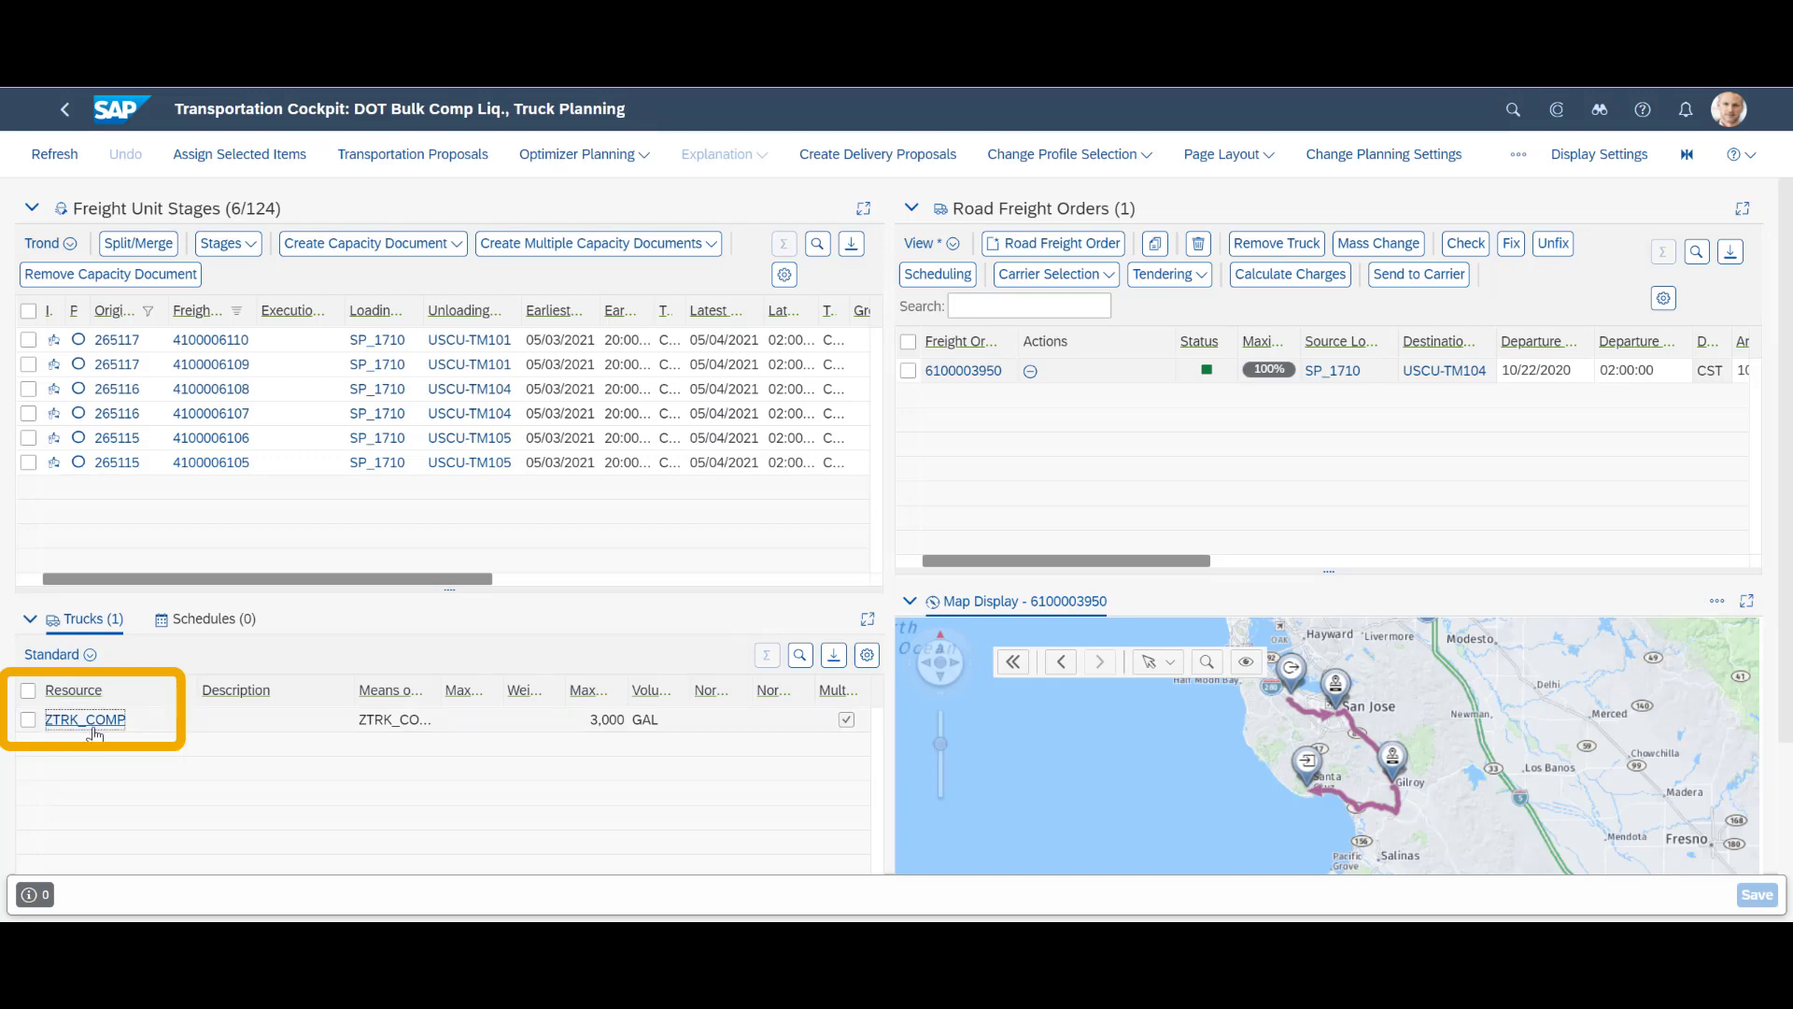
Step: Inspect truck ZTRK_COMP's 3,000 GAL capacity and its ZCOMPRO compartment profile on the Transportation tab
click(85, 720)
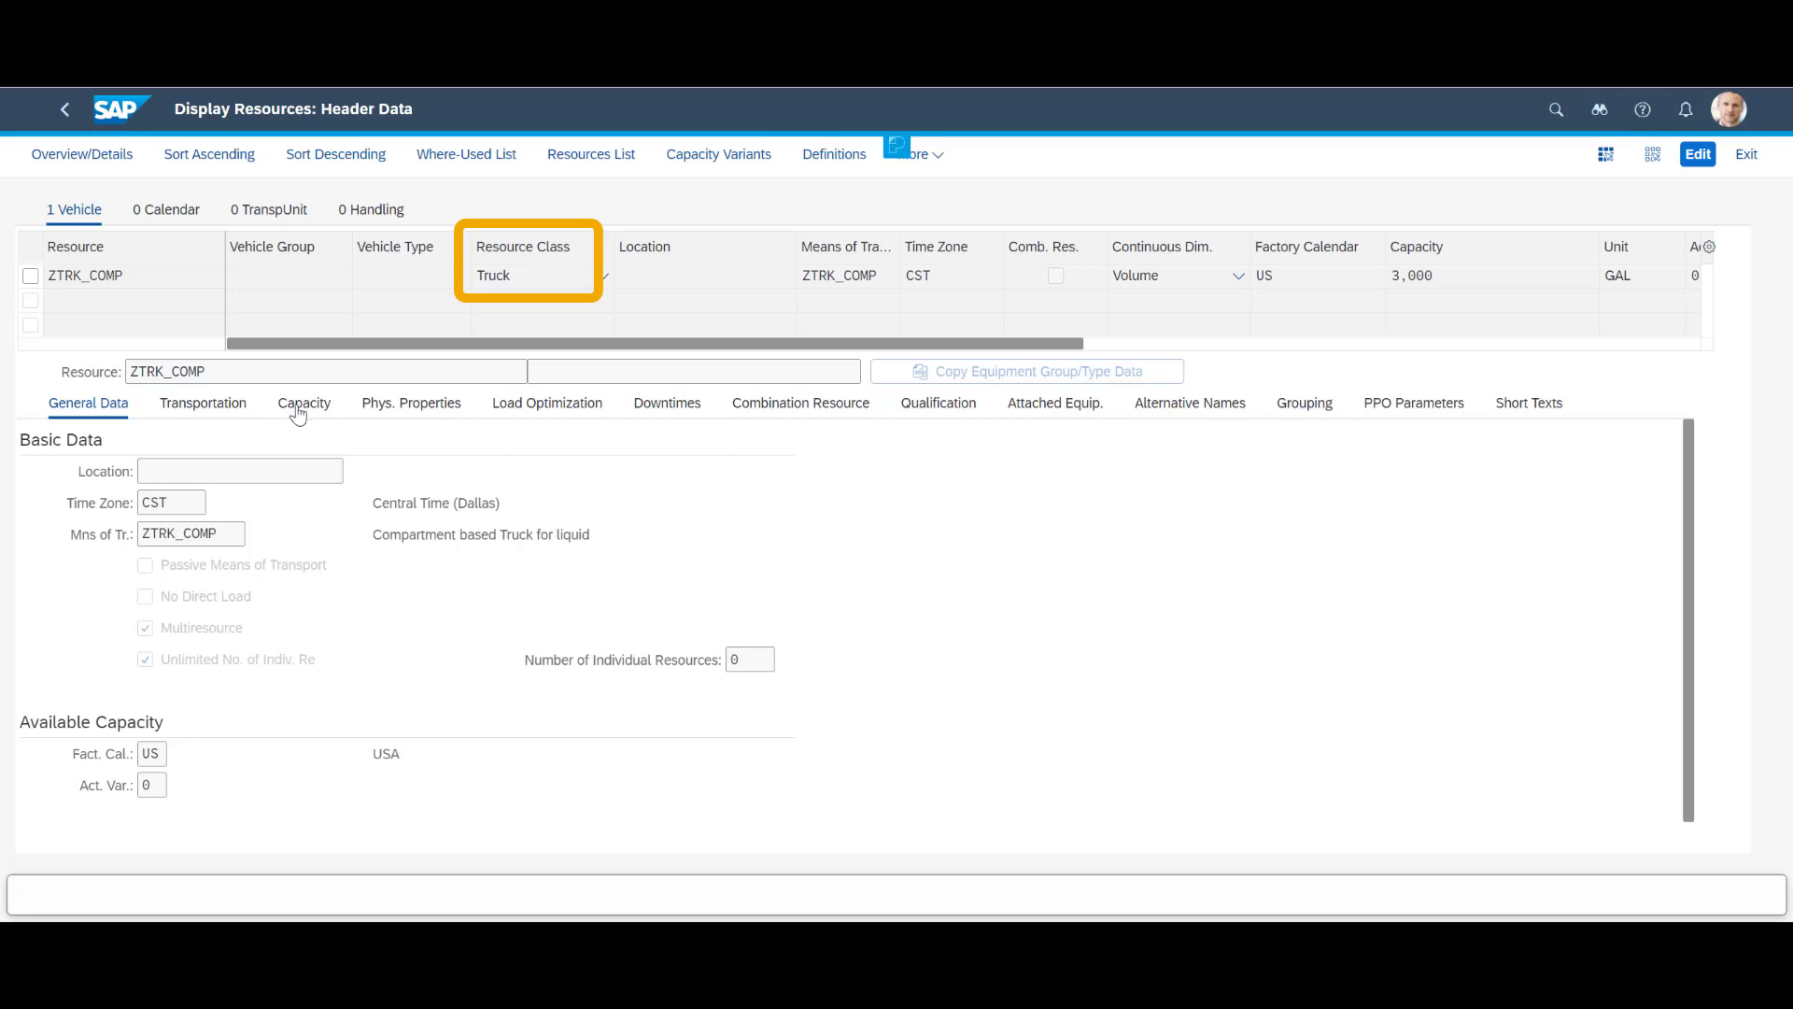
click(305, 402)
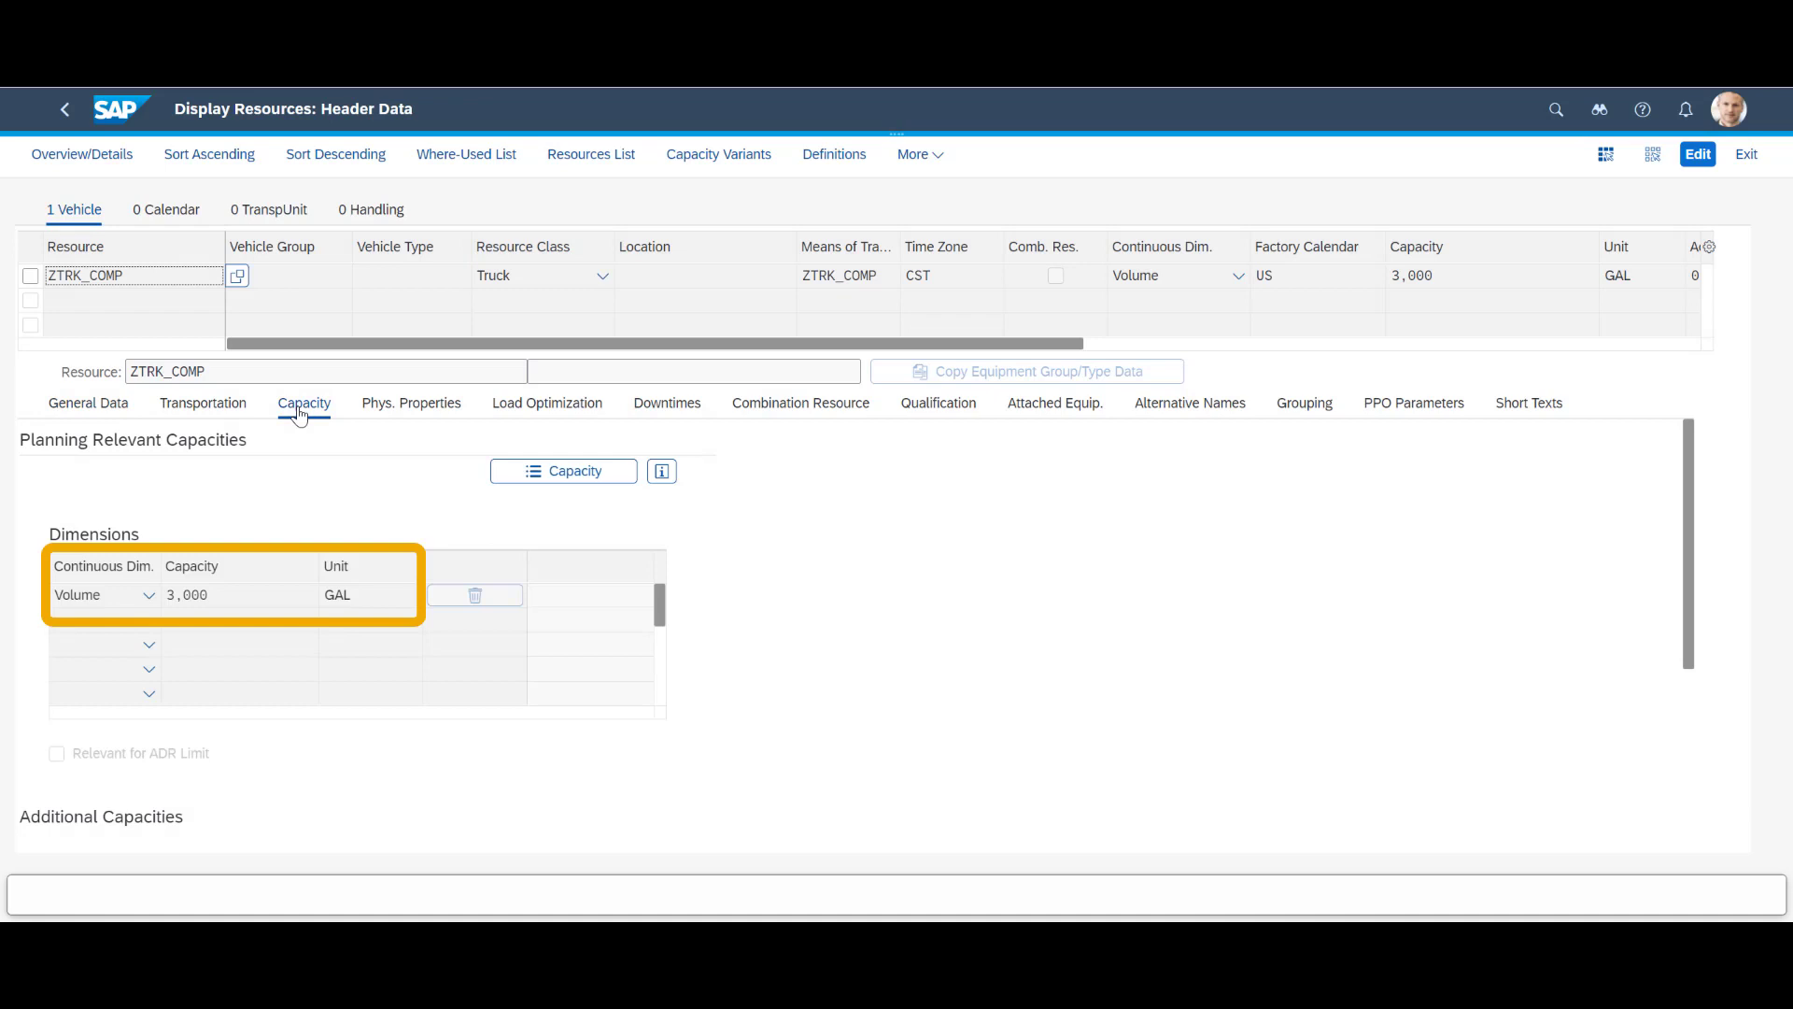
click(203, 401)
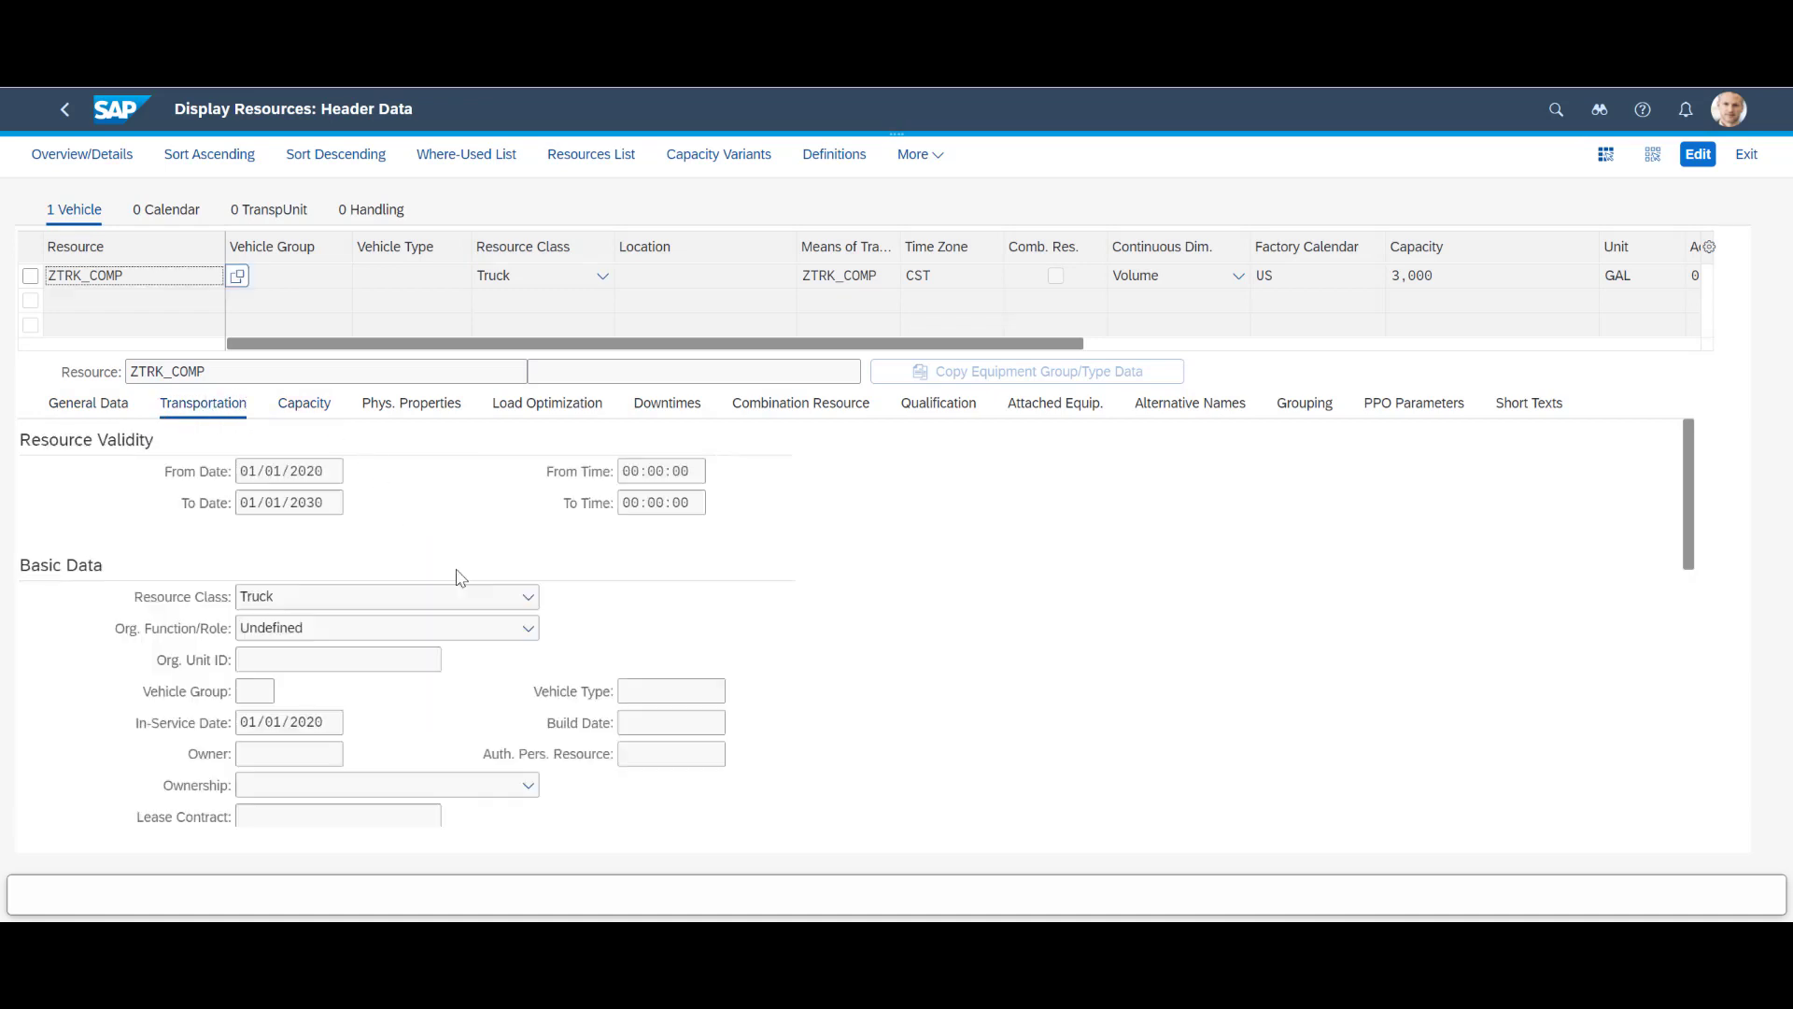
scroll(down, 3)
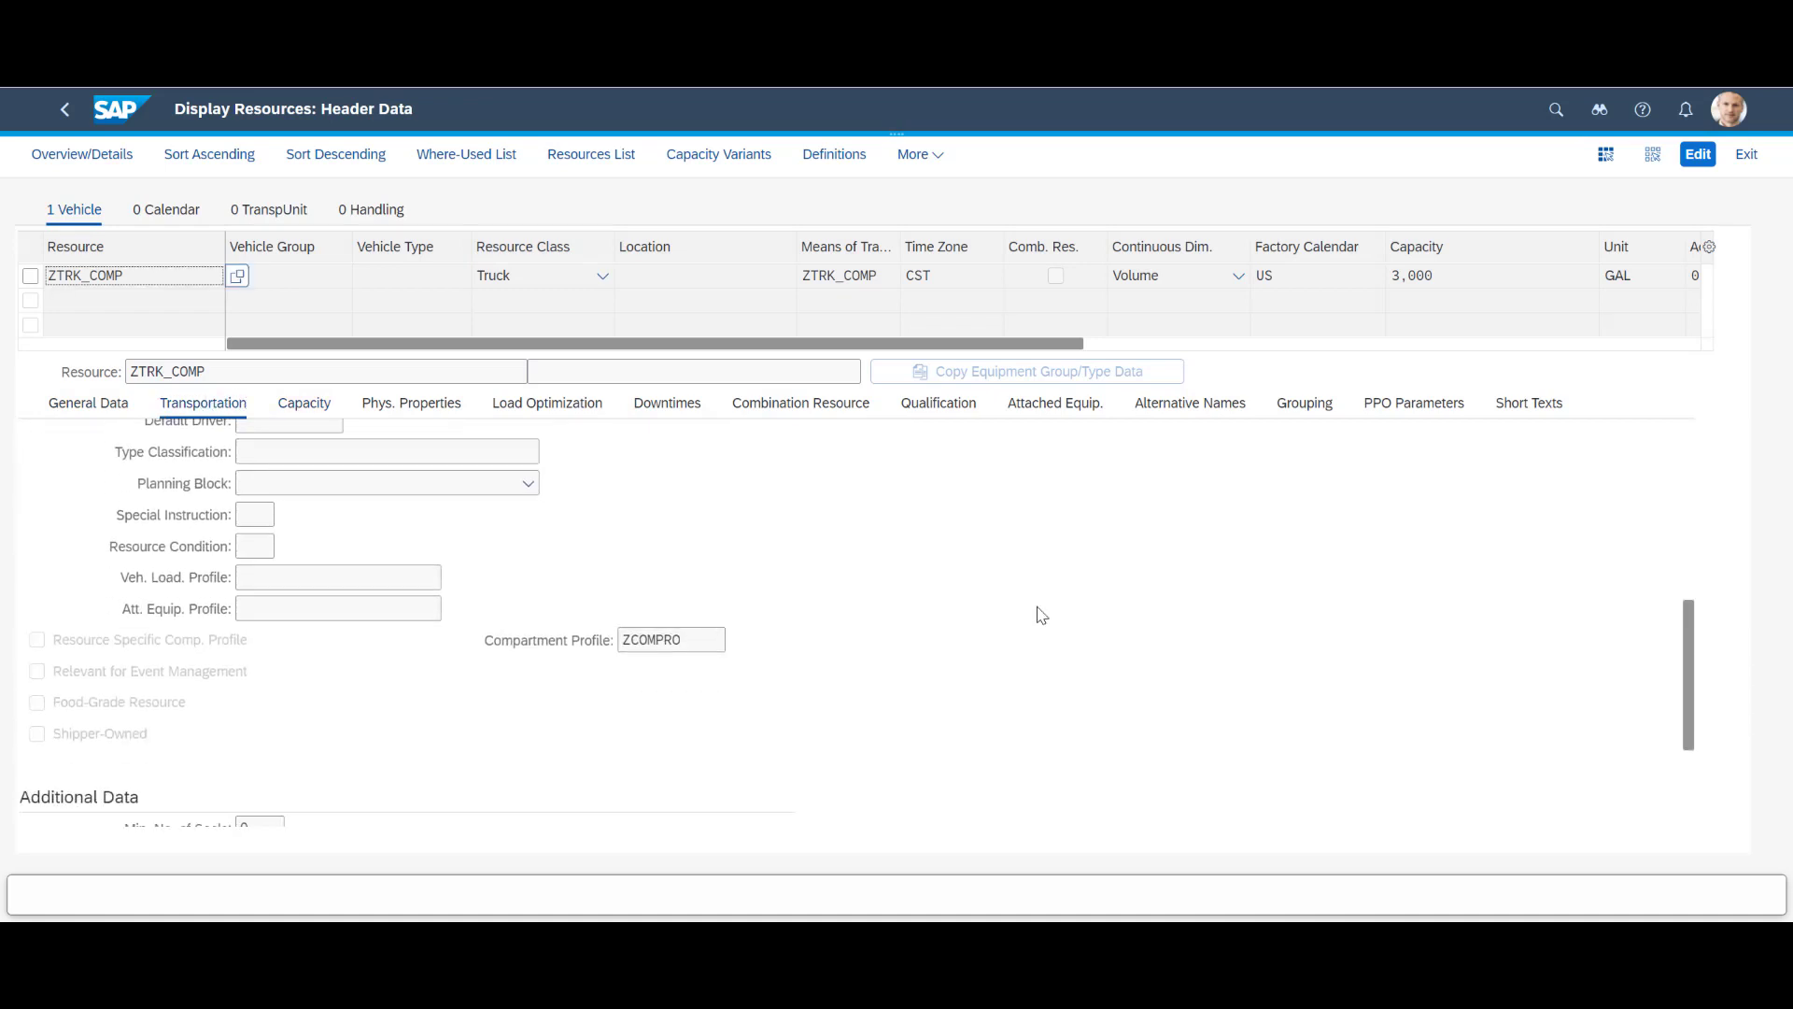
click(671, 639)
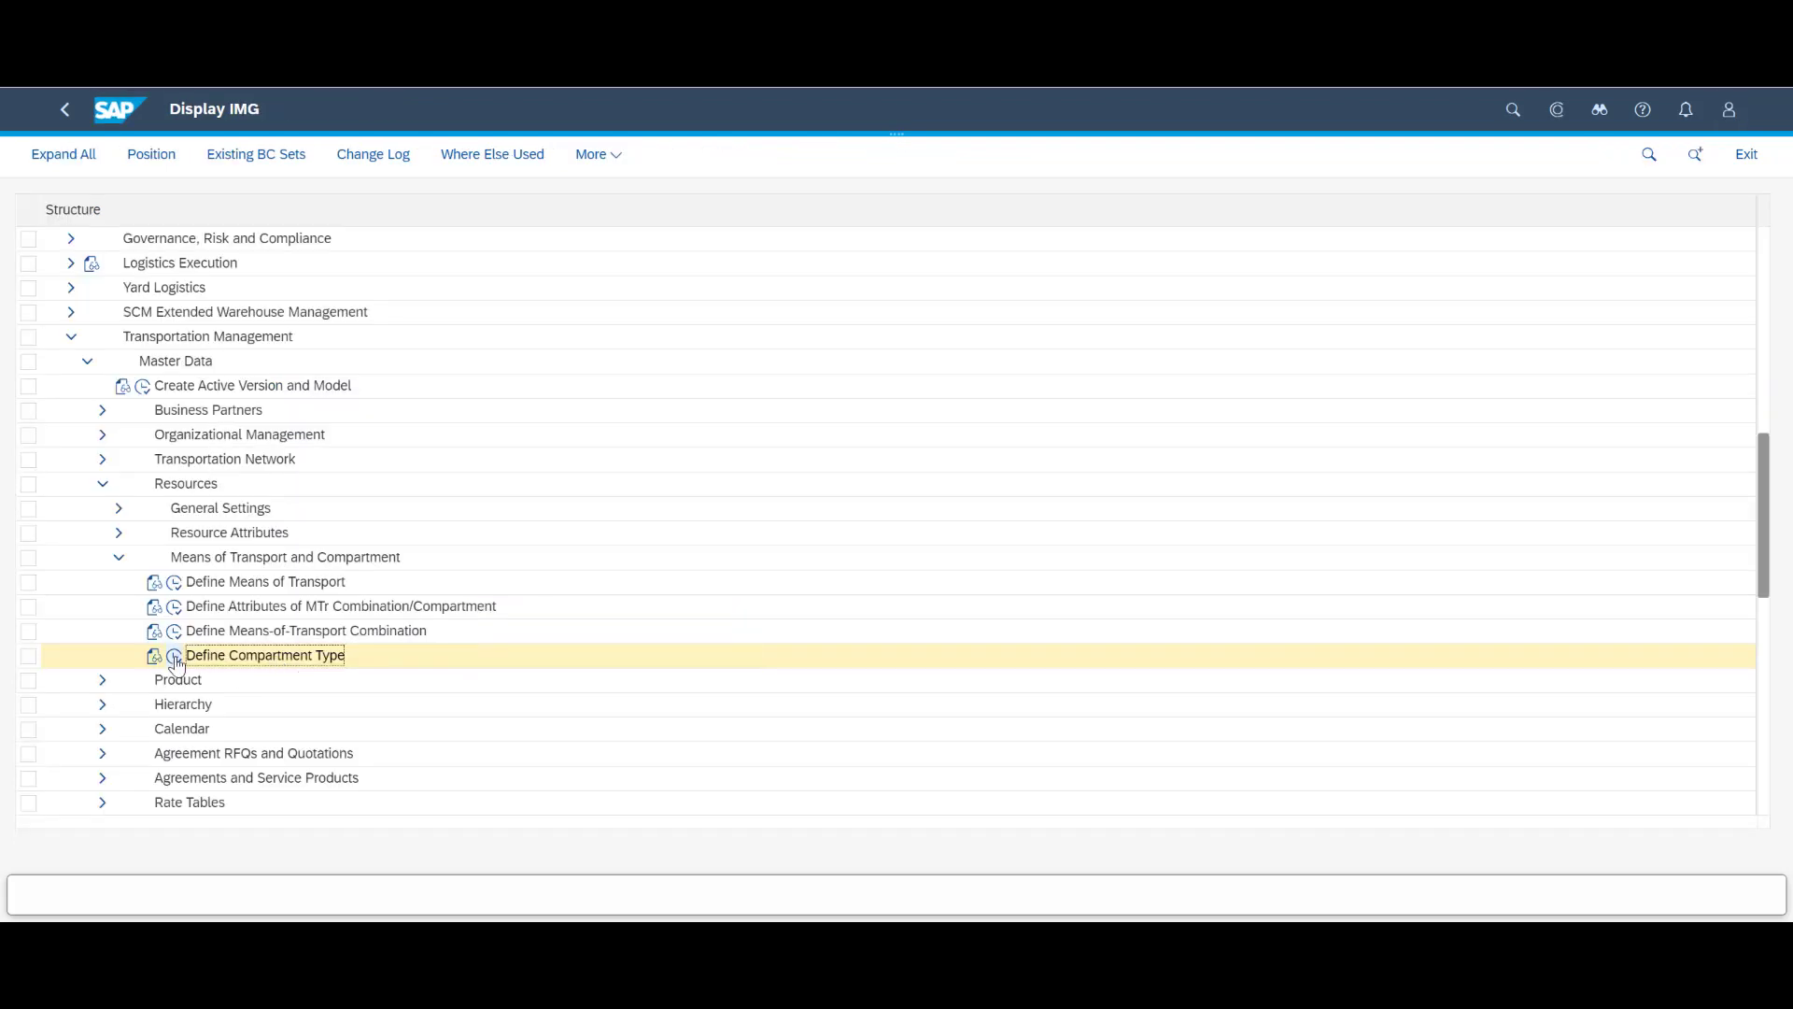
Step: Check compartment types CT1–CT3 and profile ZCOMPRO, then display CT1's gallon capacities
double_click(265, 654)
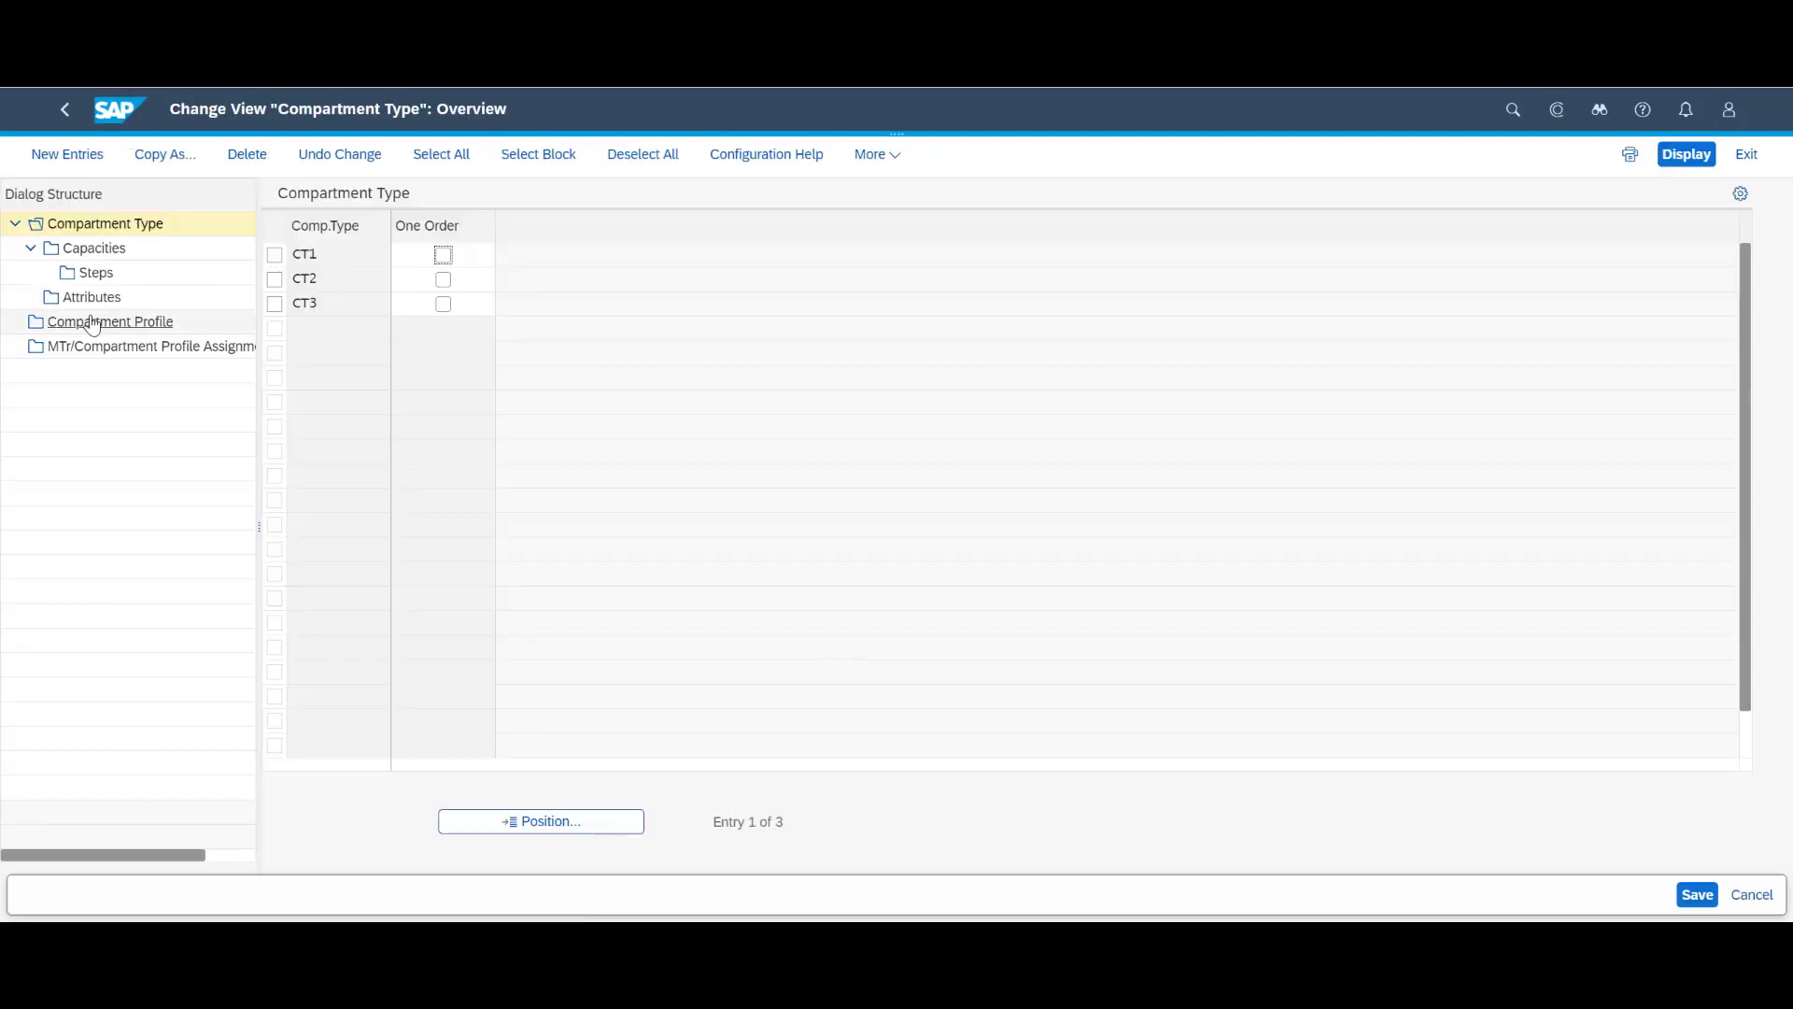
click(109, 322)
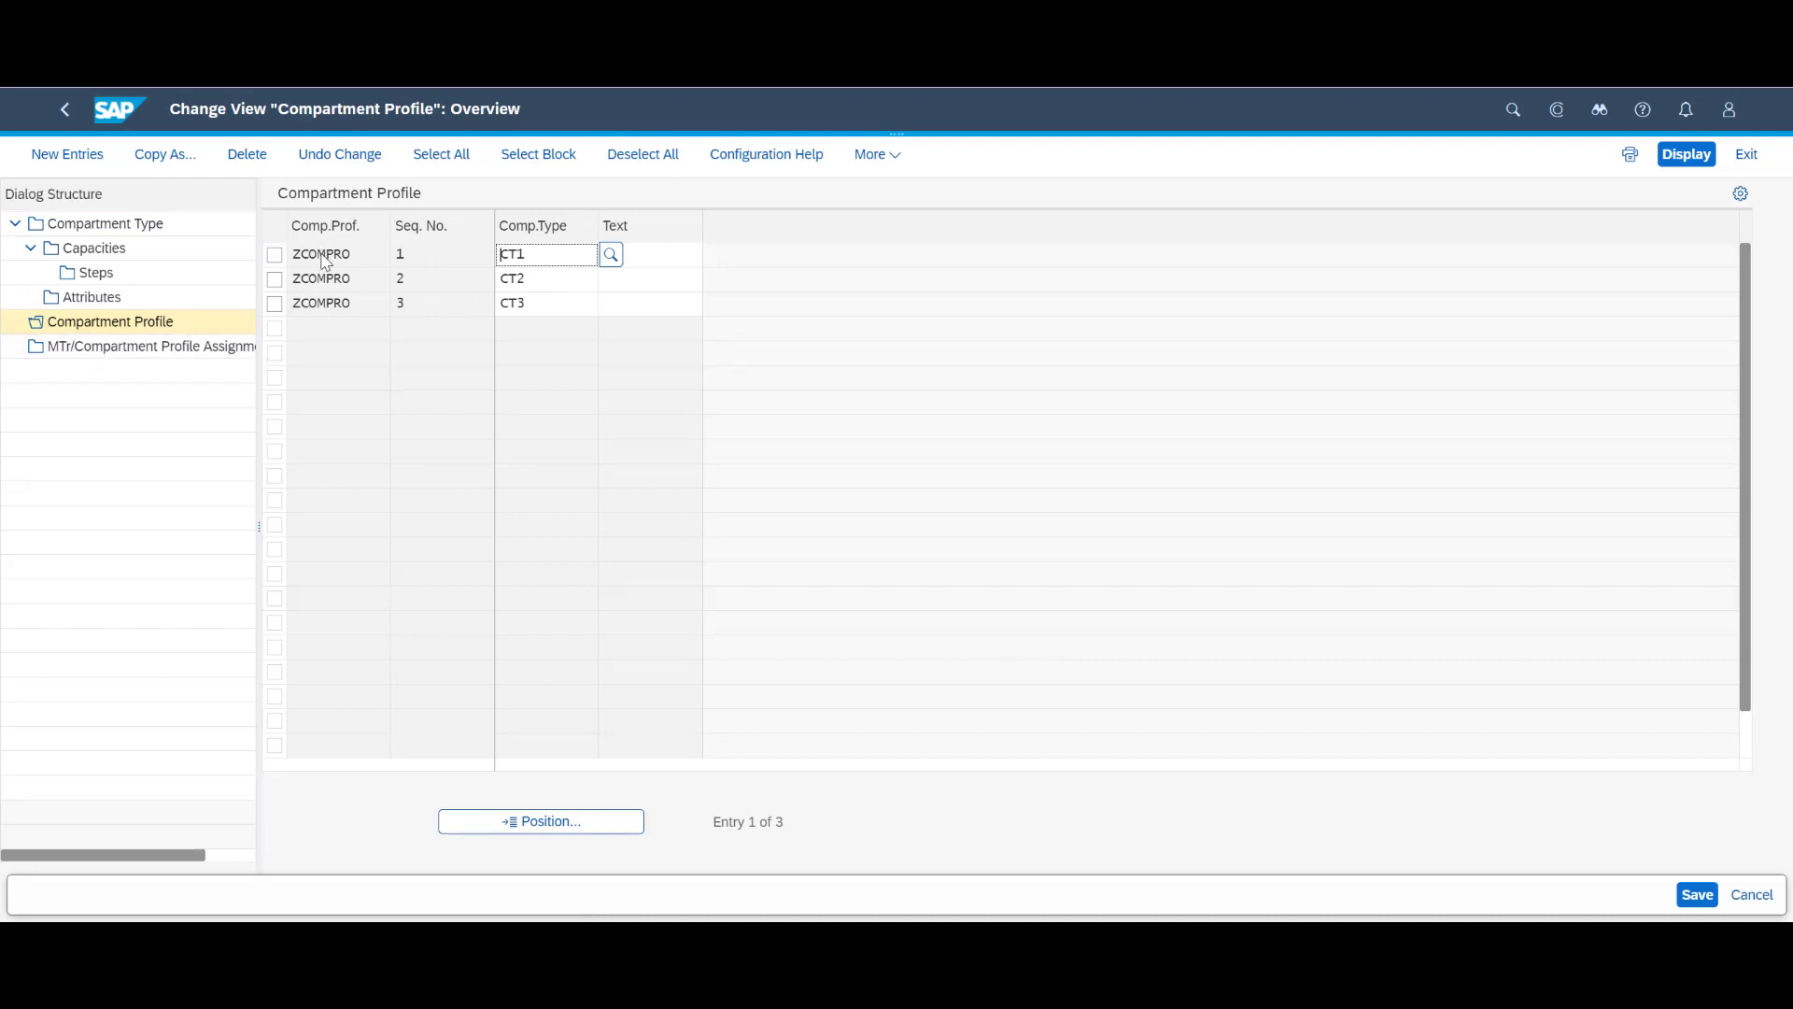
mouse_move(91, 300)
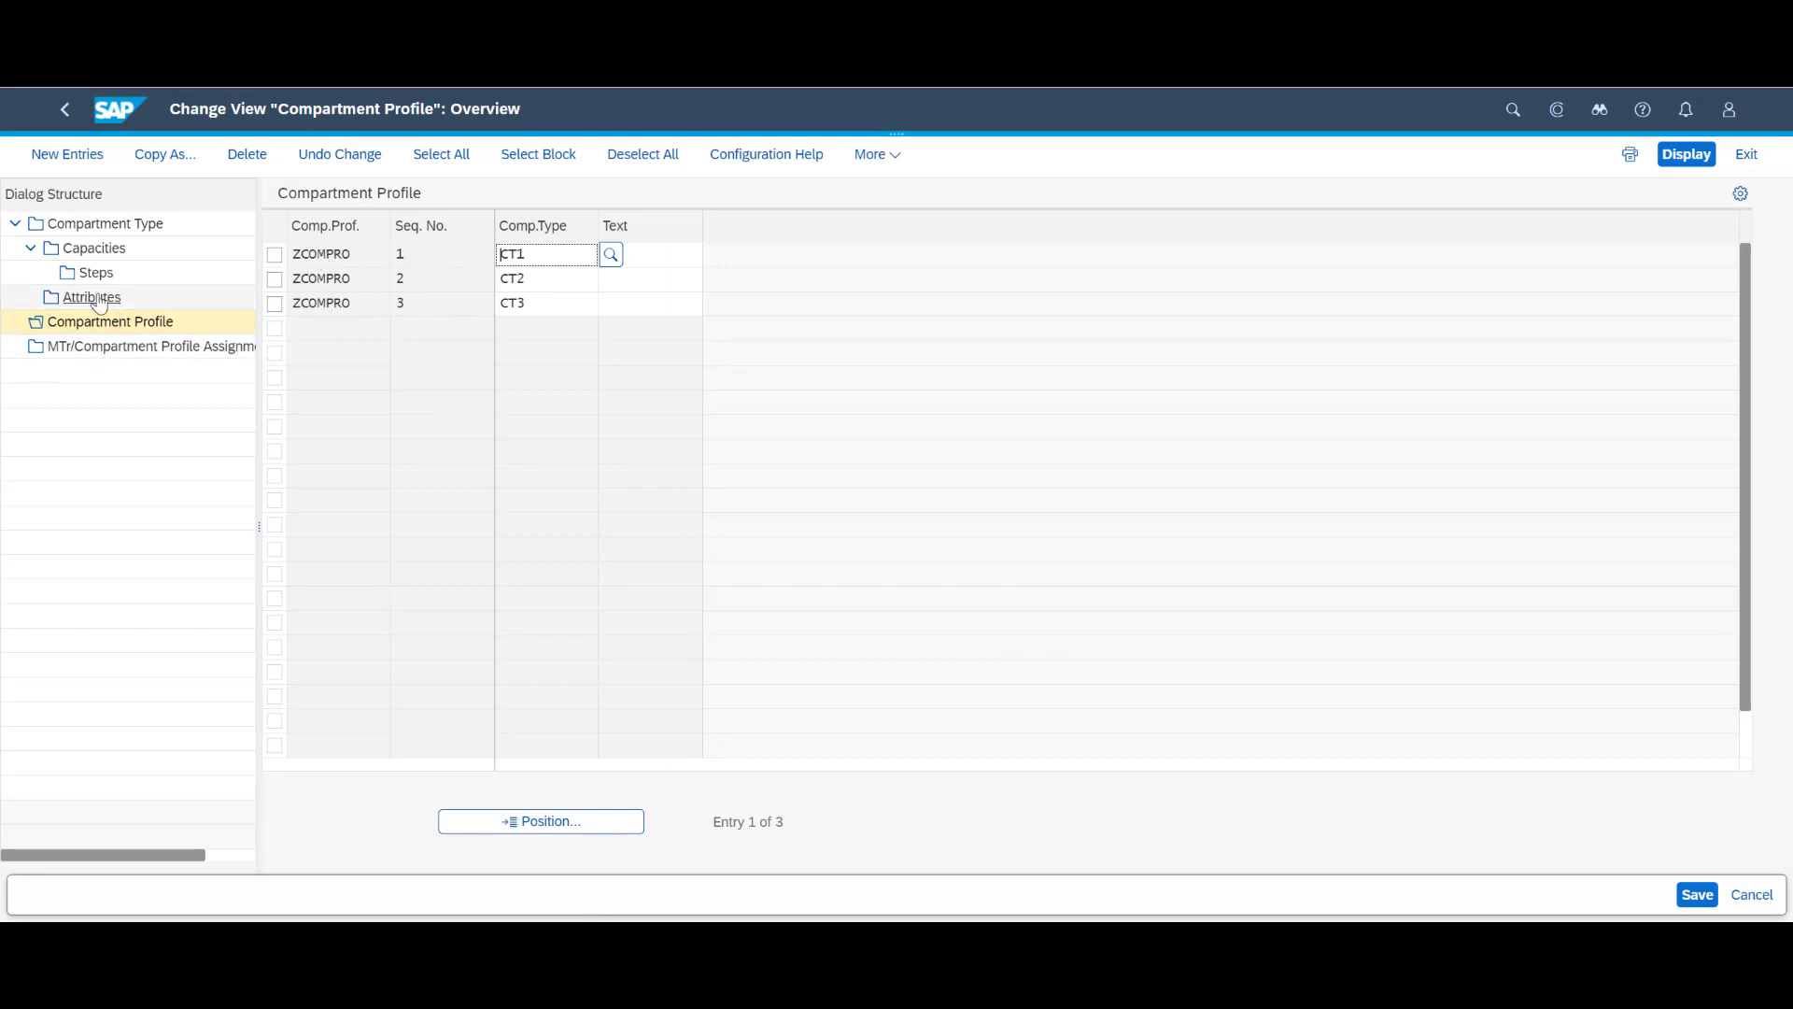
click(106, 223)
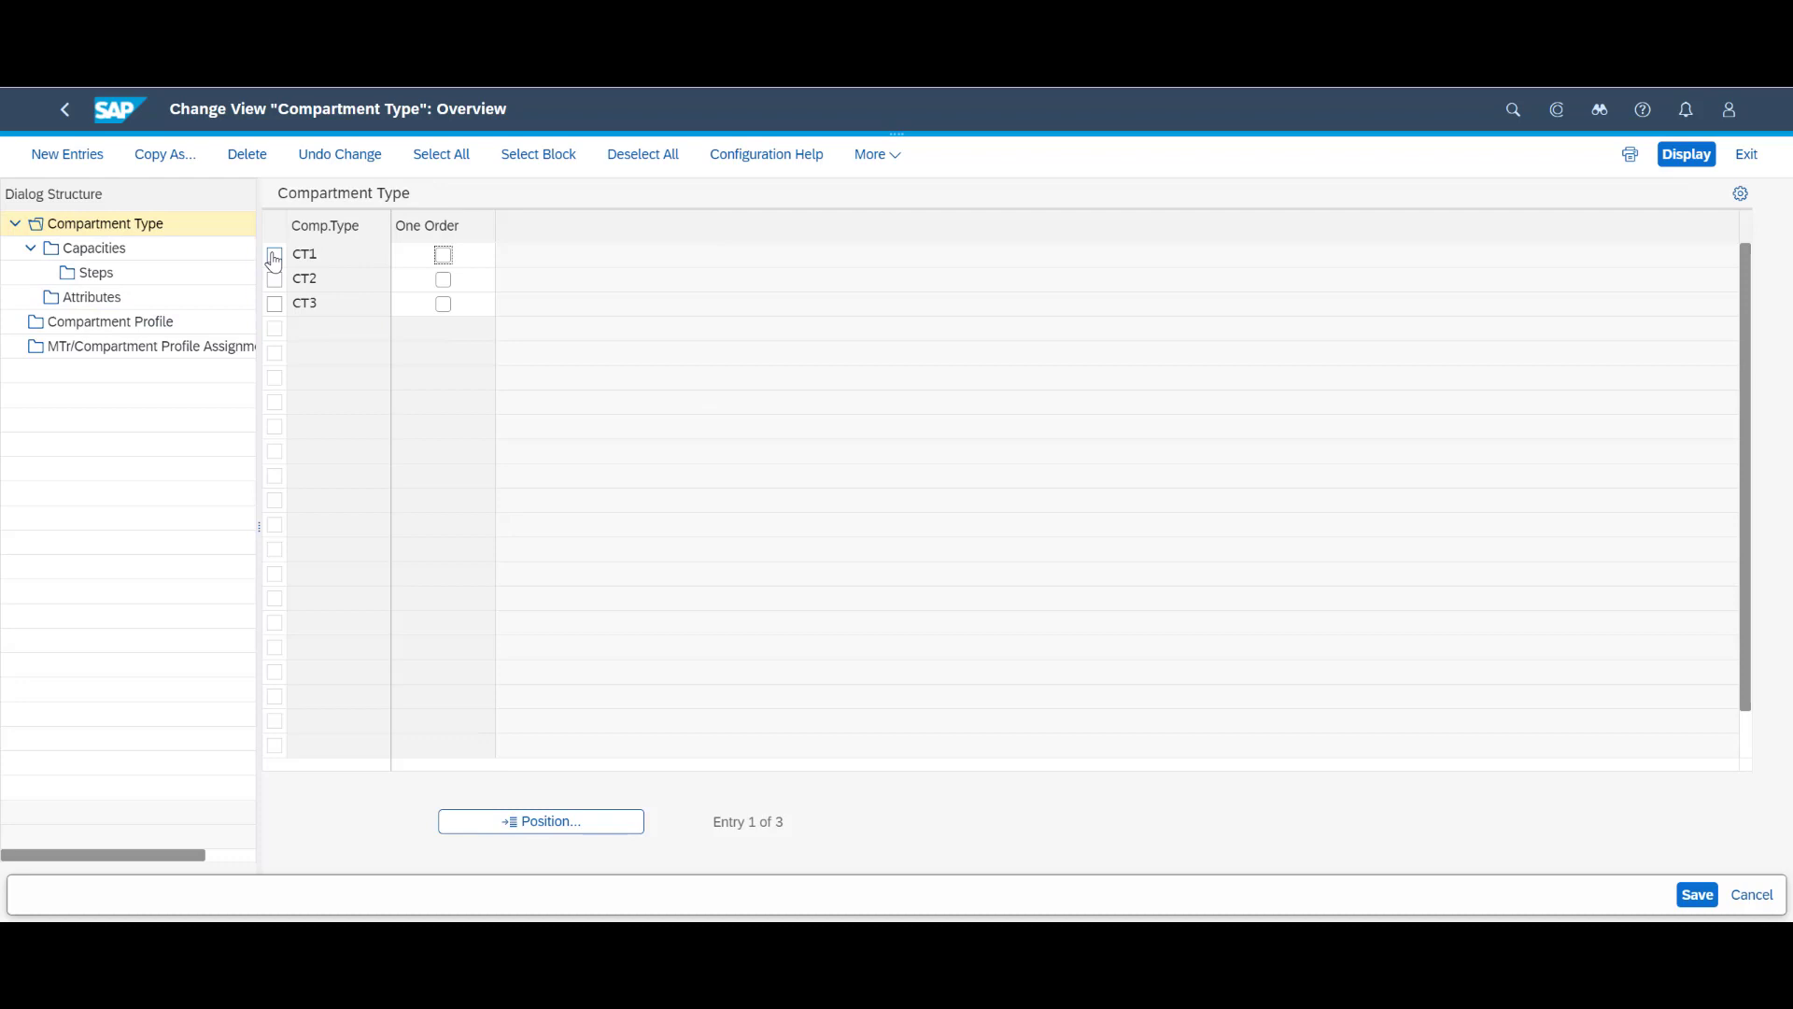
click(1695, 153)
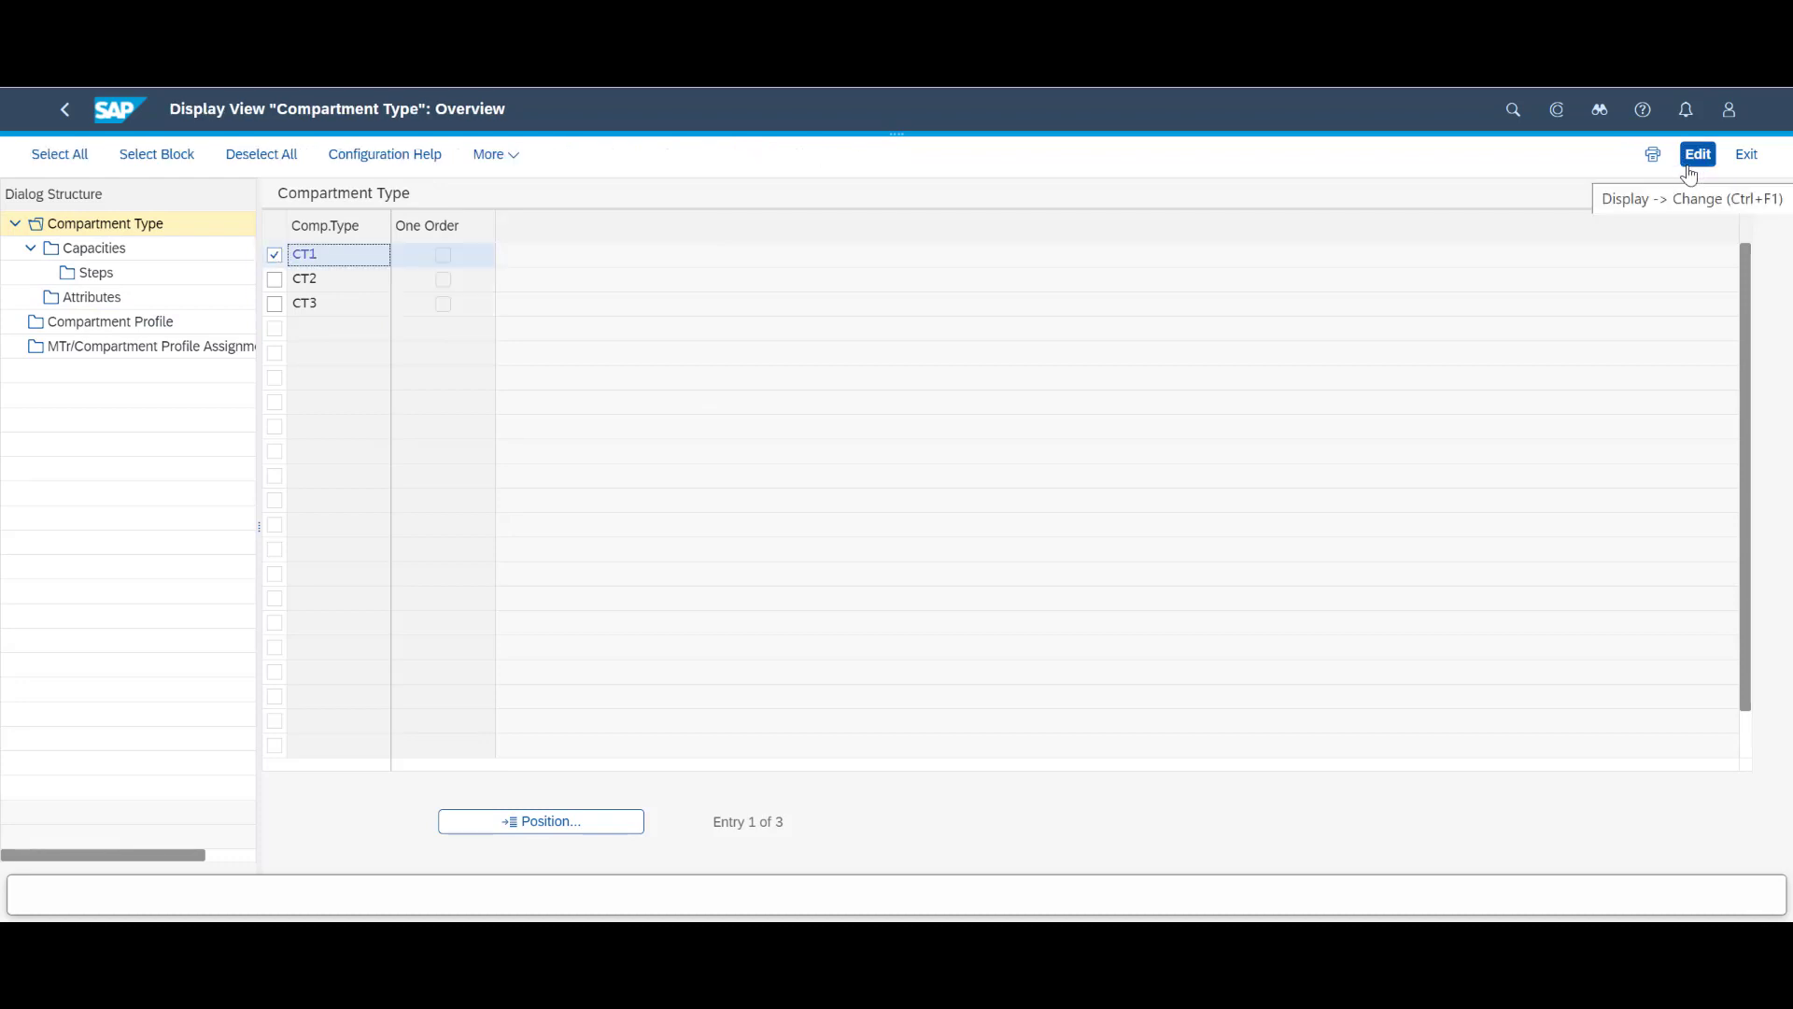
click(93, 248)
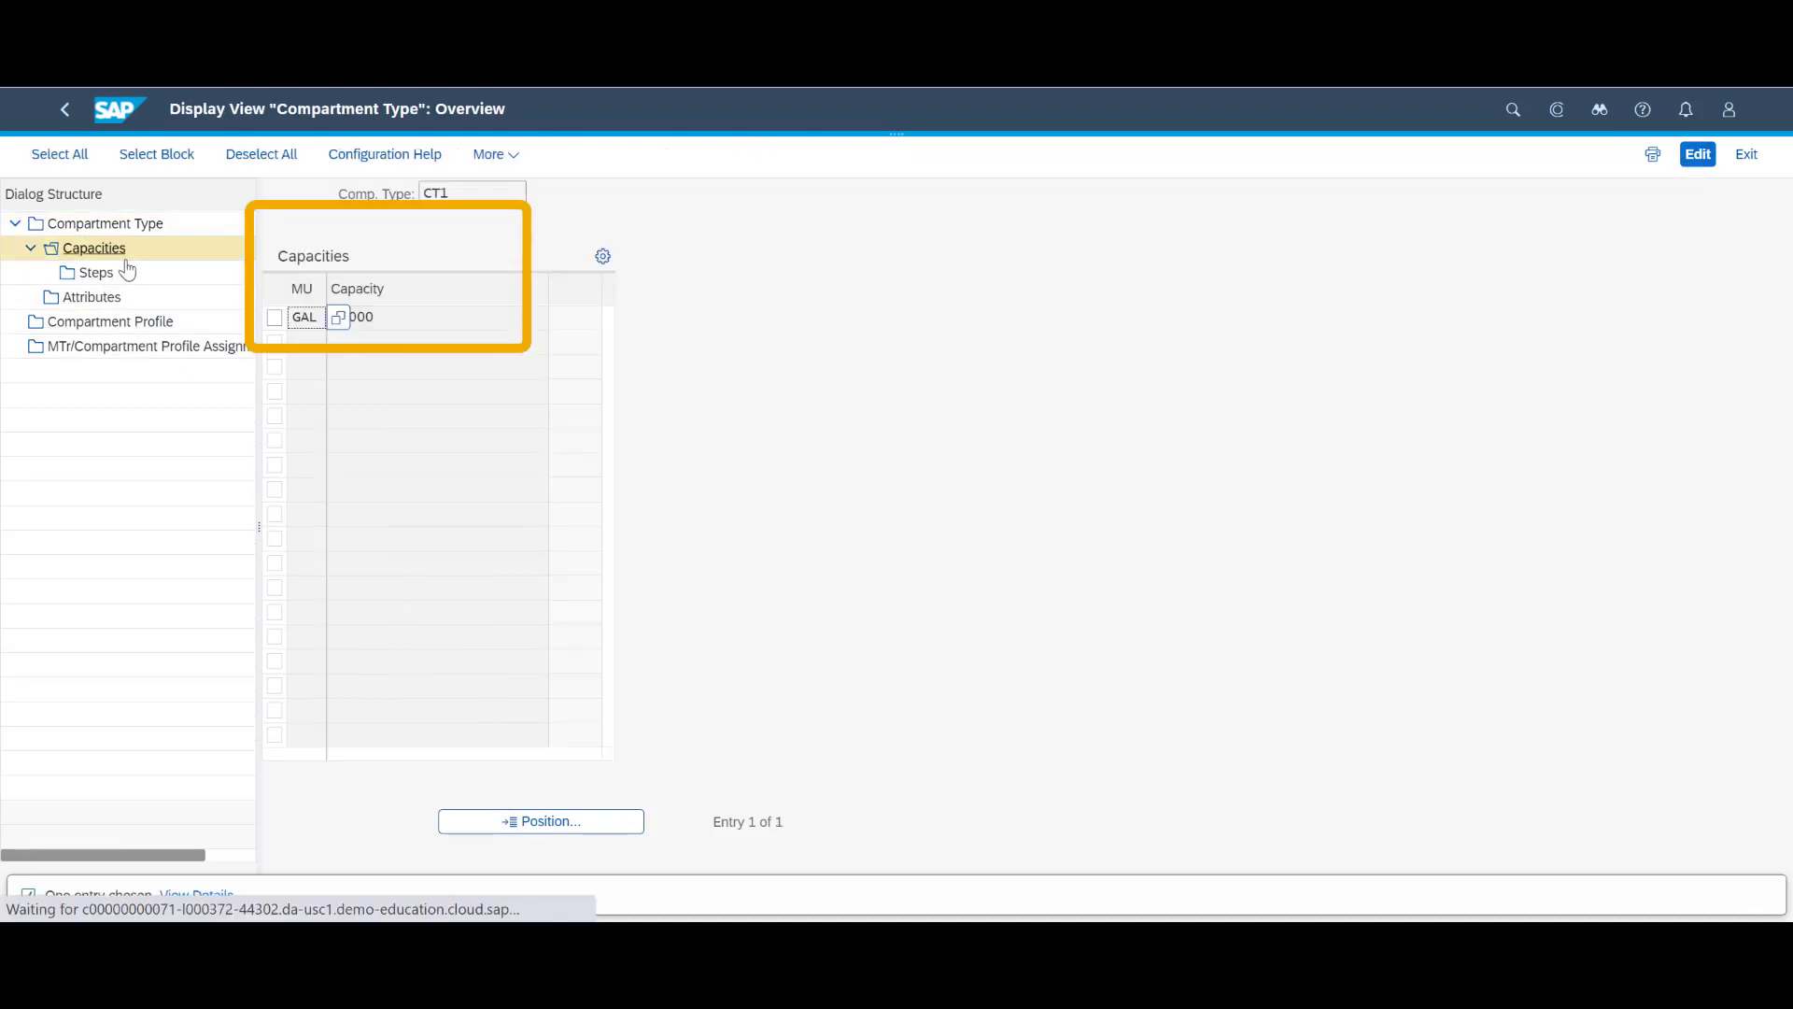
click(94, 249)
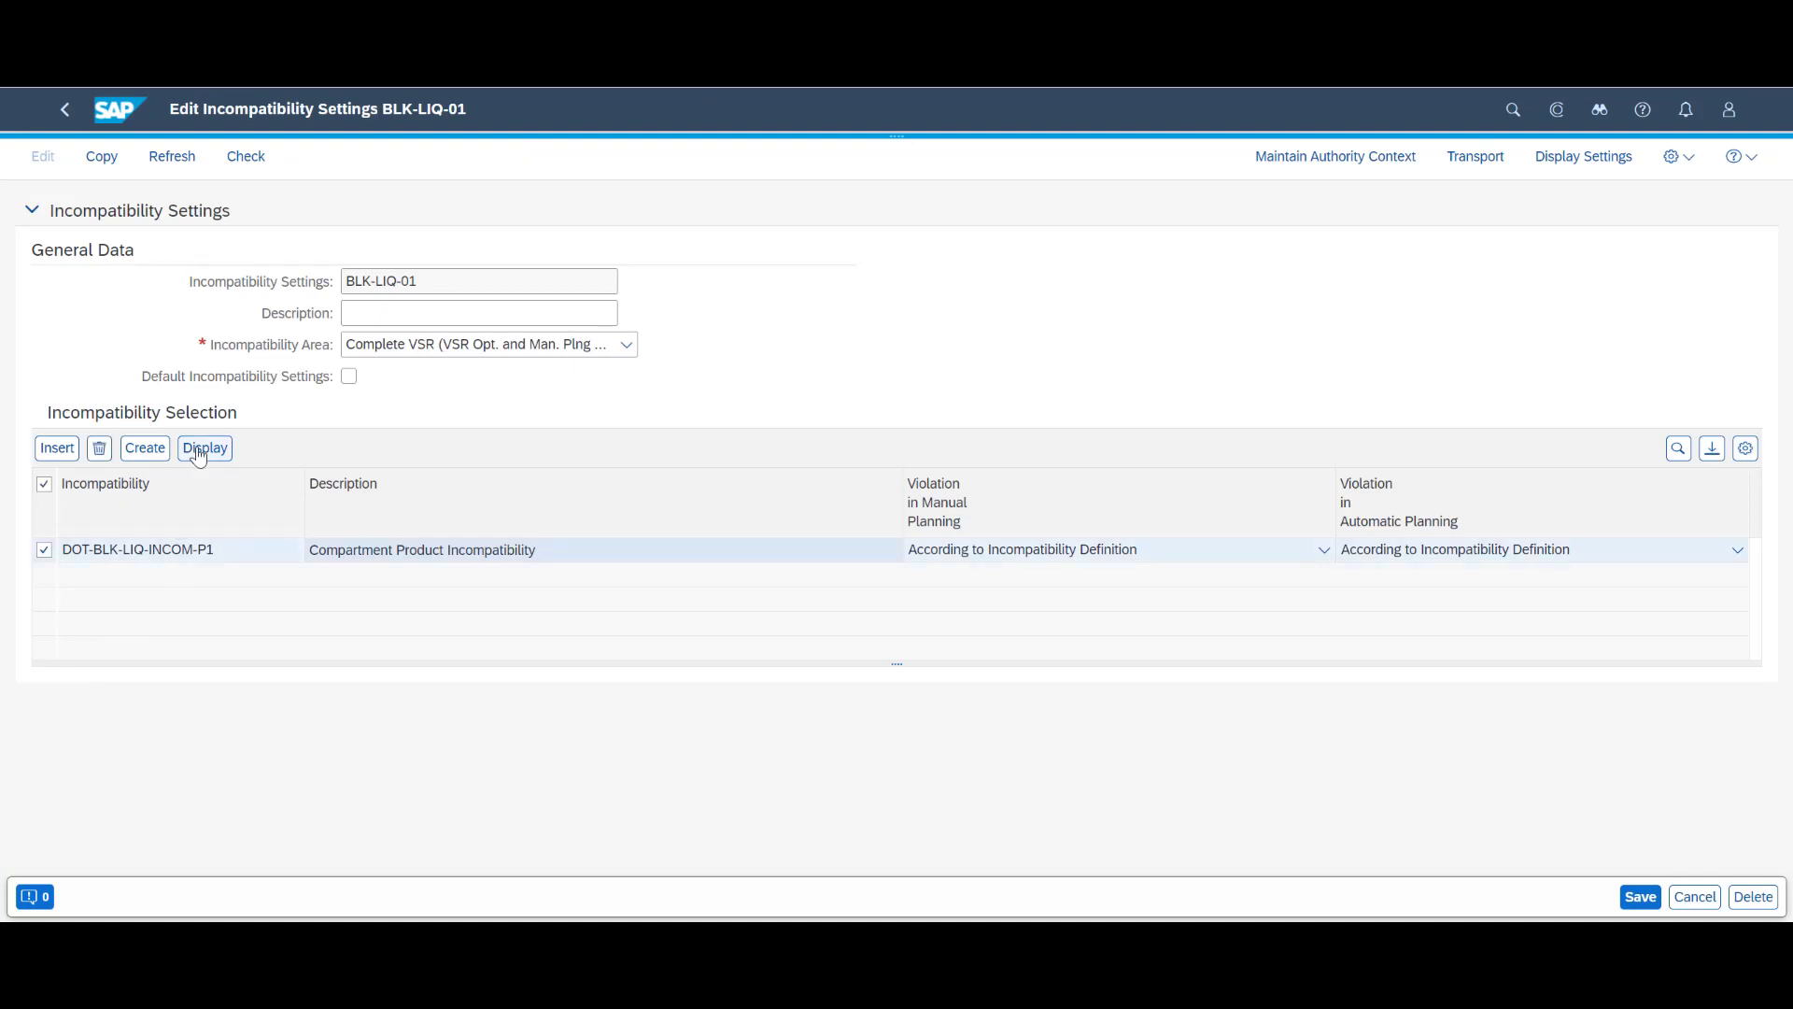
Step: Display incompatibility definition DOT-BLK-LIQ-INCOM-P1 and its condition LIQ-PROD-INC-COND-01
click(203, 447)
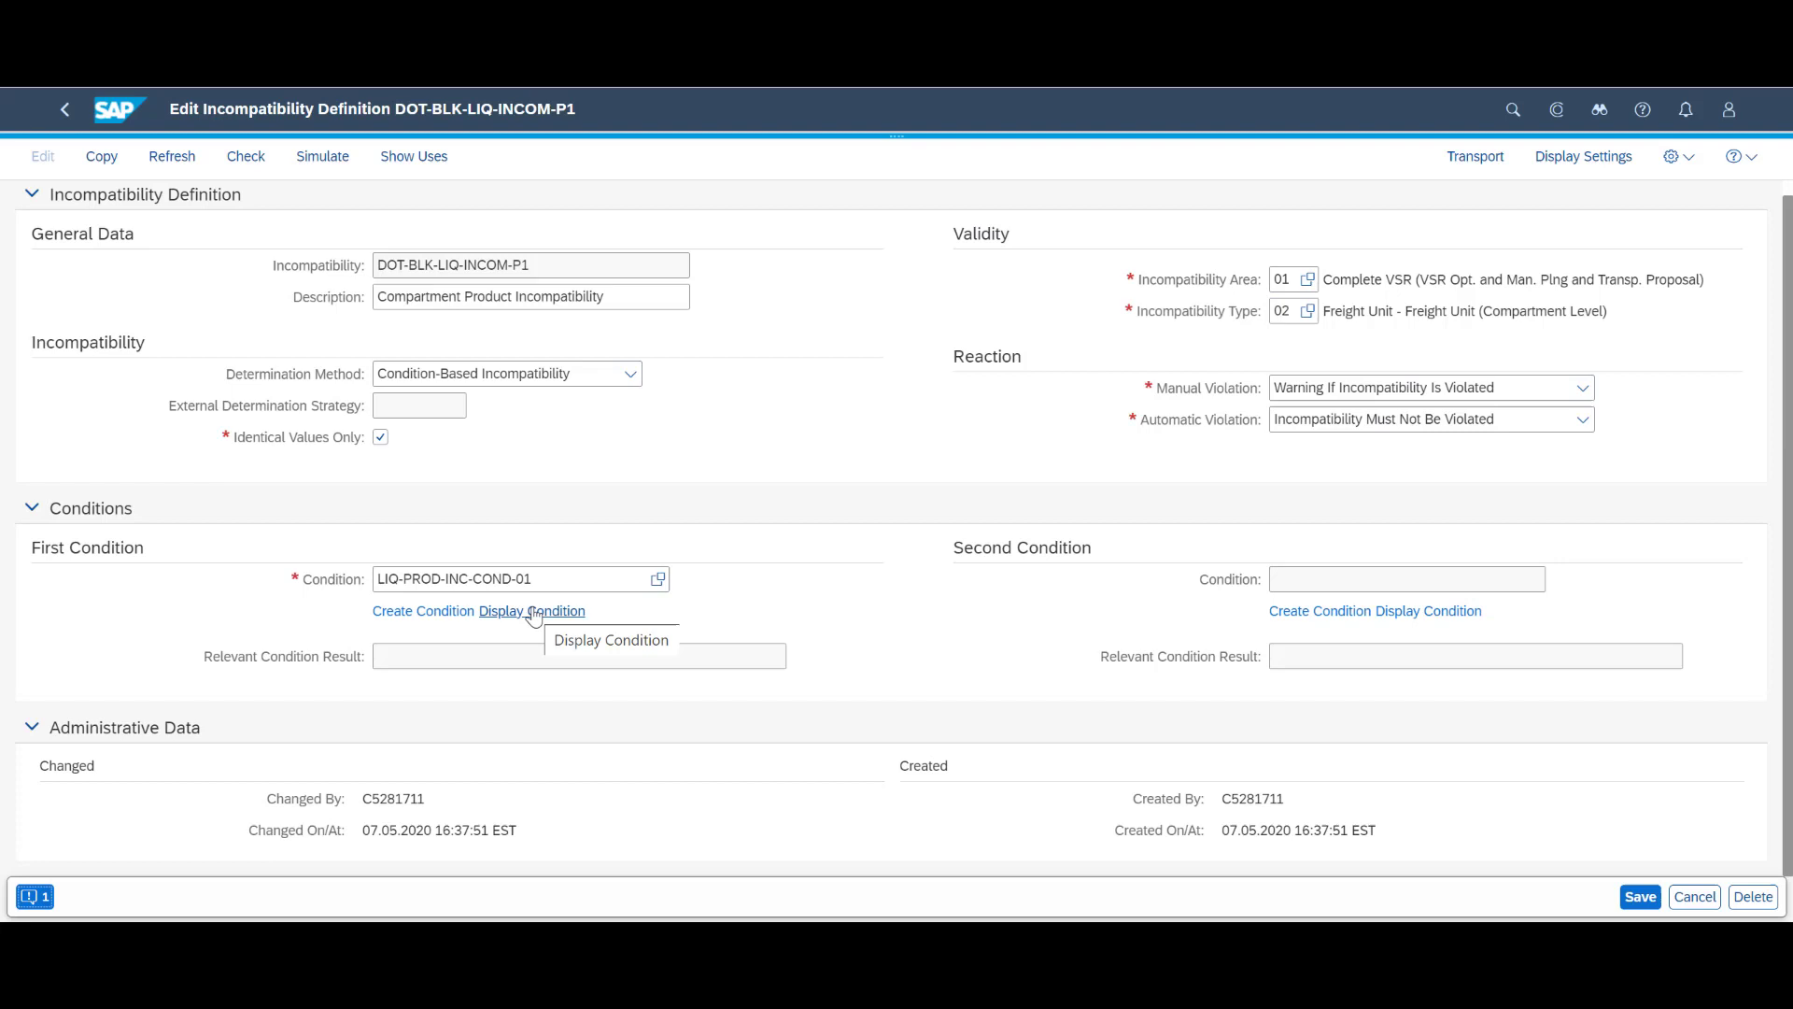
click(532, 610)
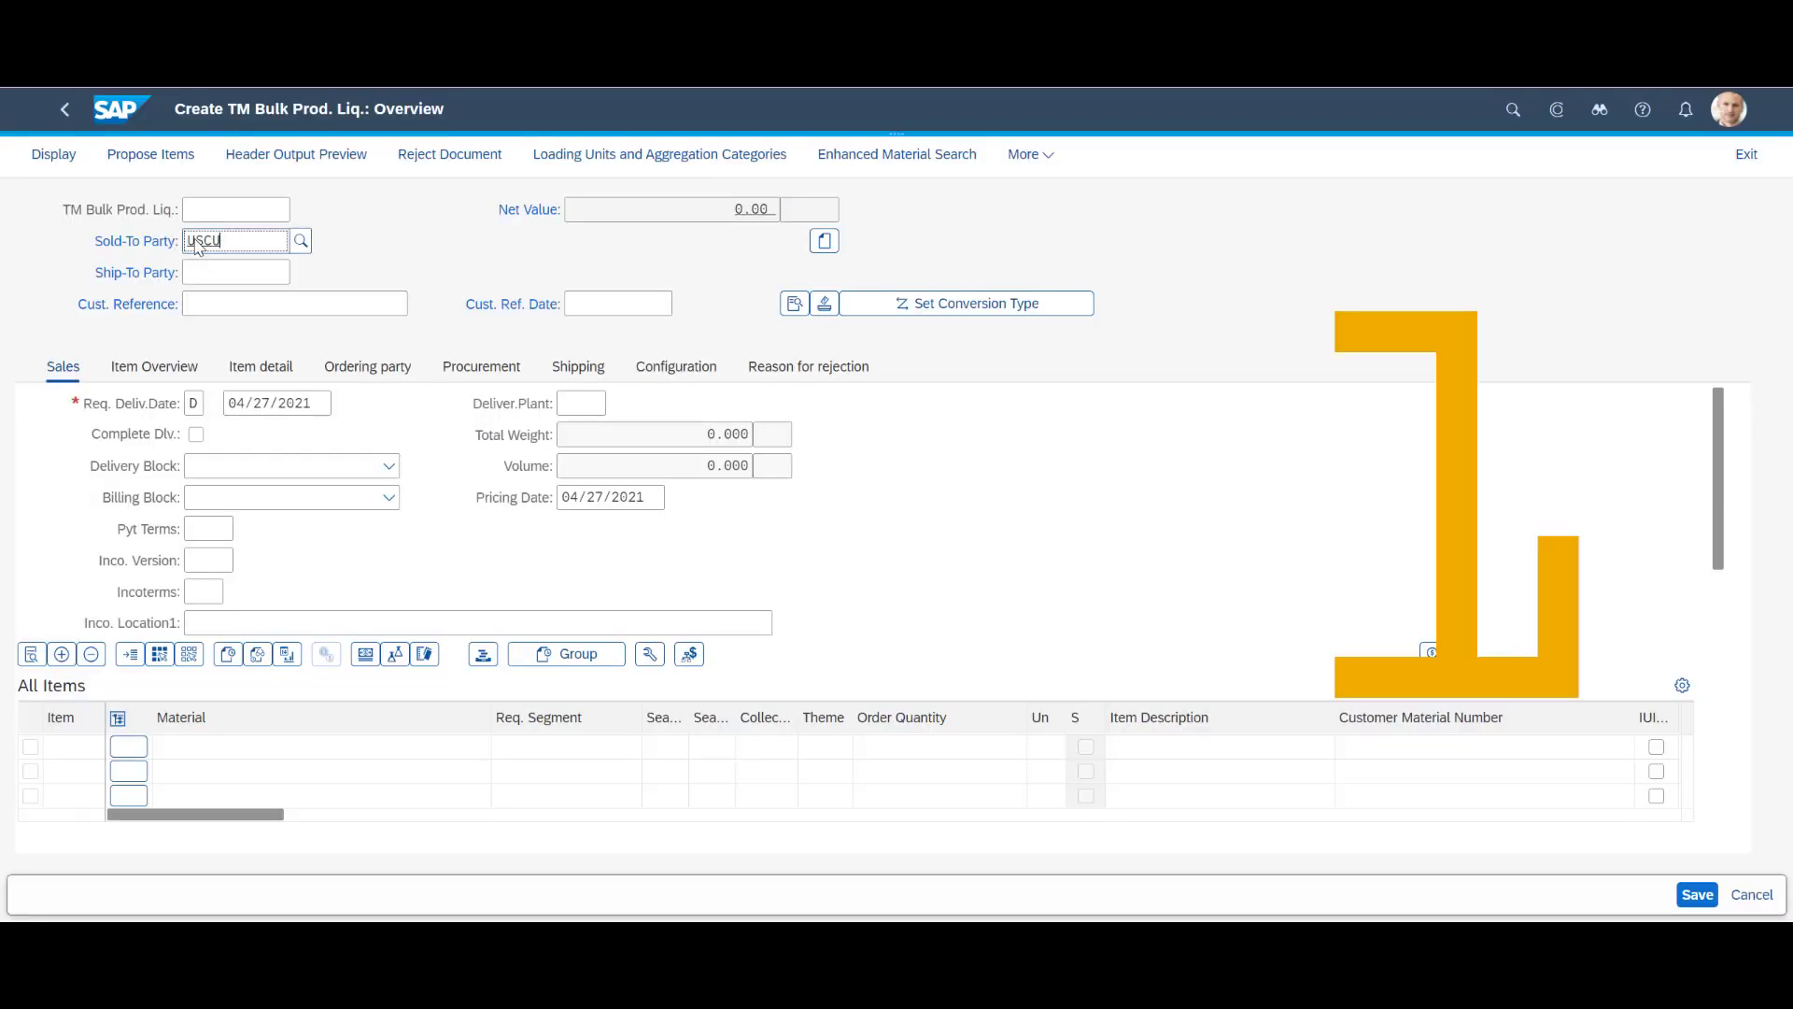
Step: Complete the bulk liquid order with sold-to party, another material line and delivery date 04/27/2021
click(275, 402)
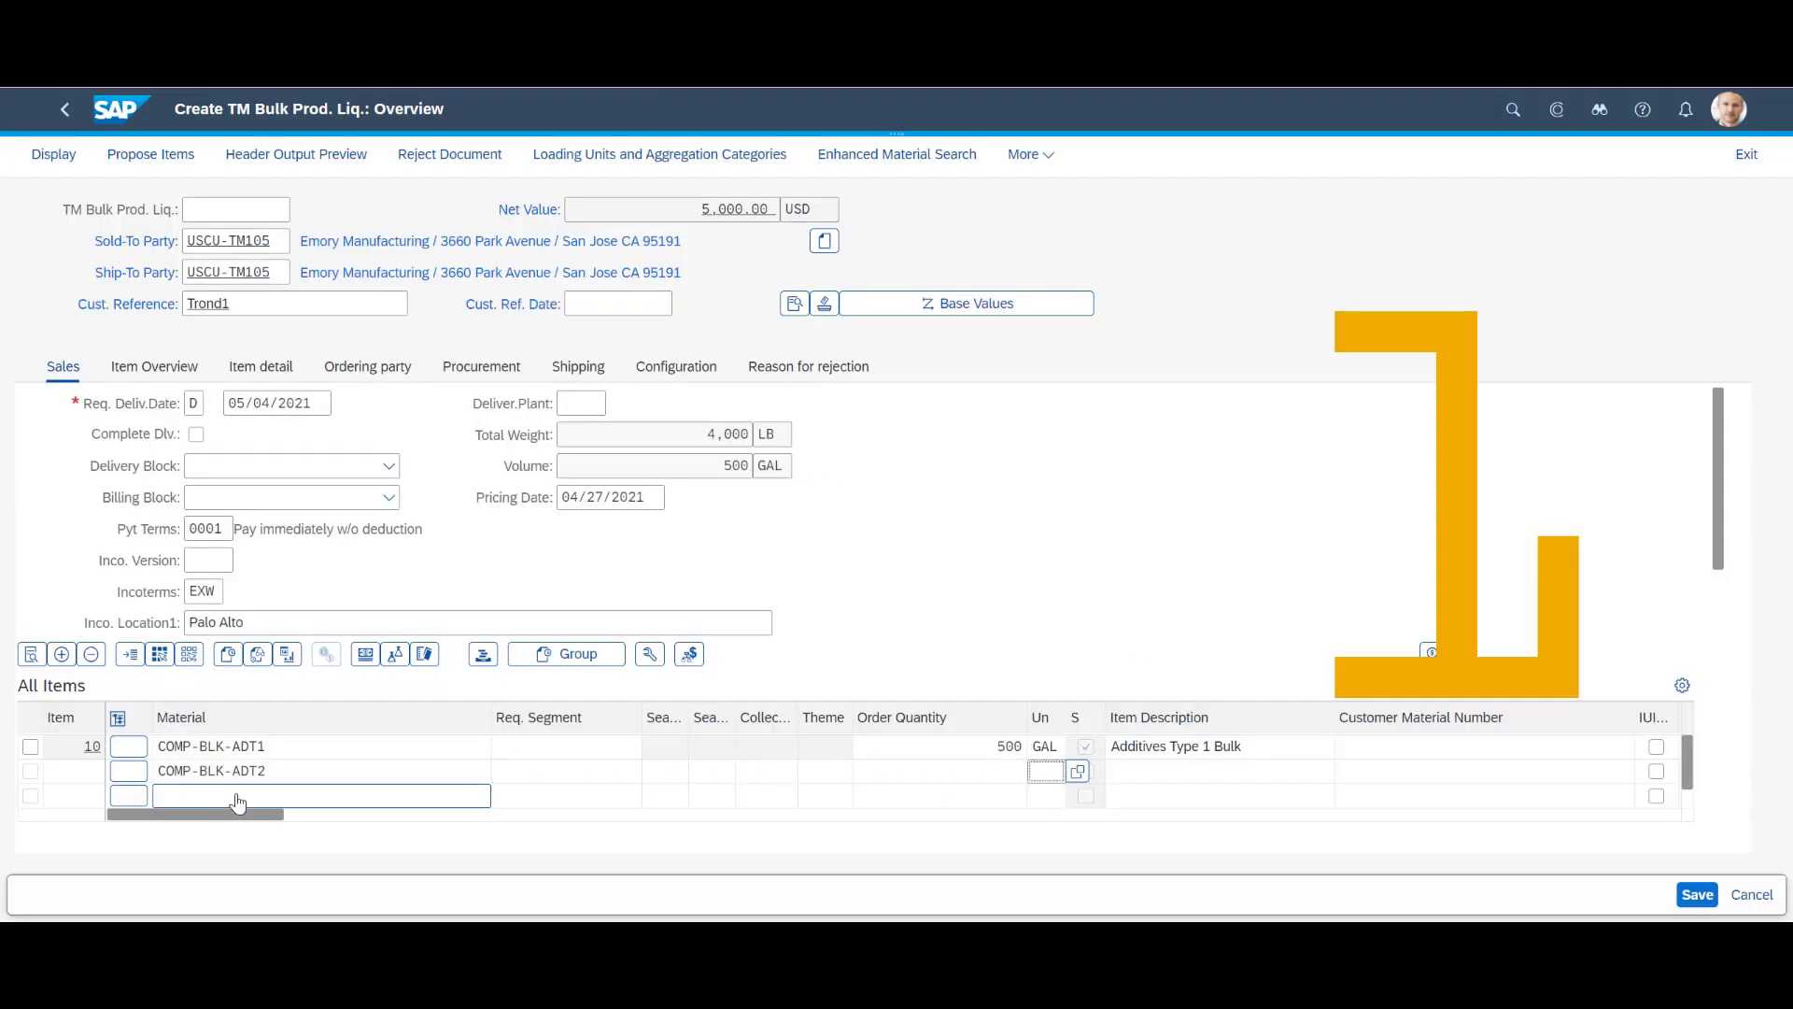
click(1697, 895)
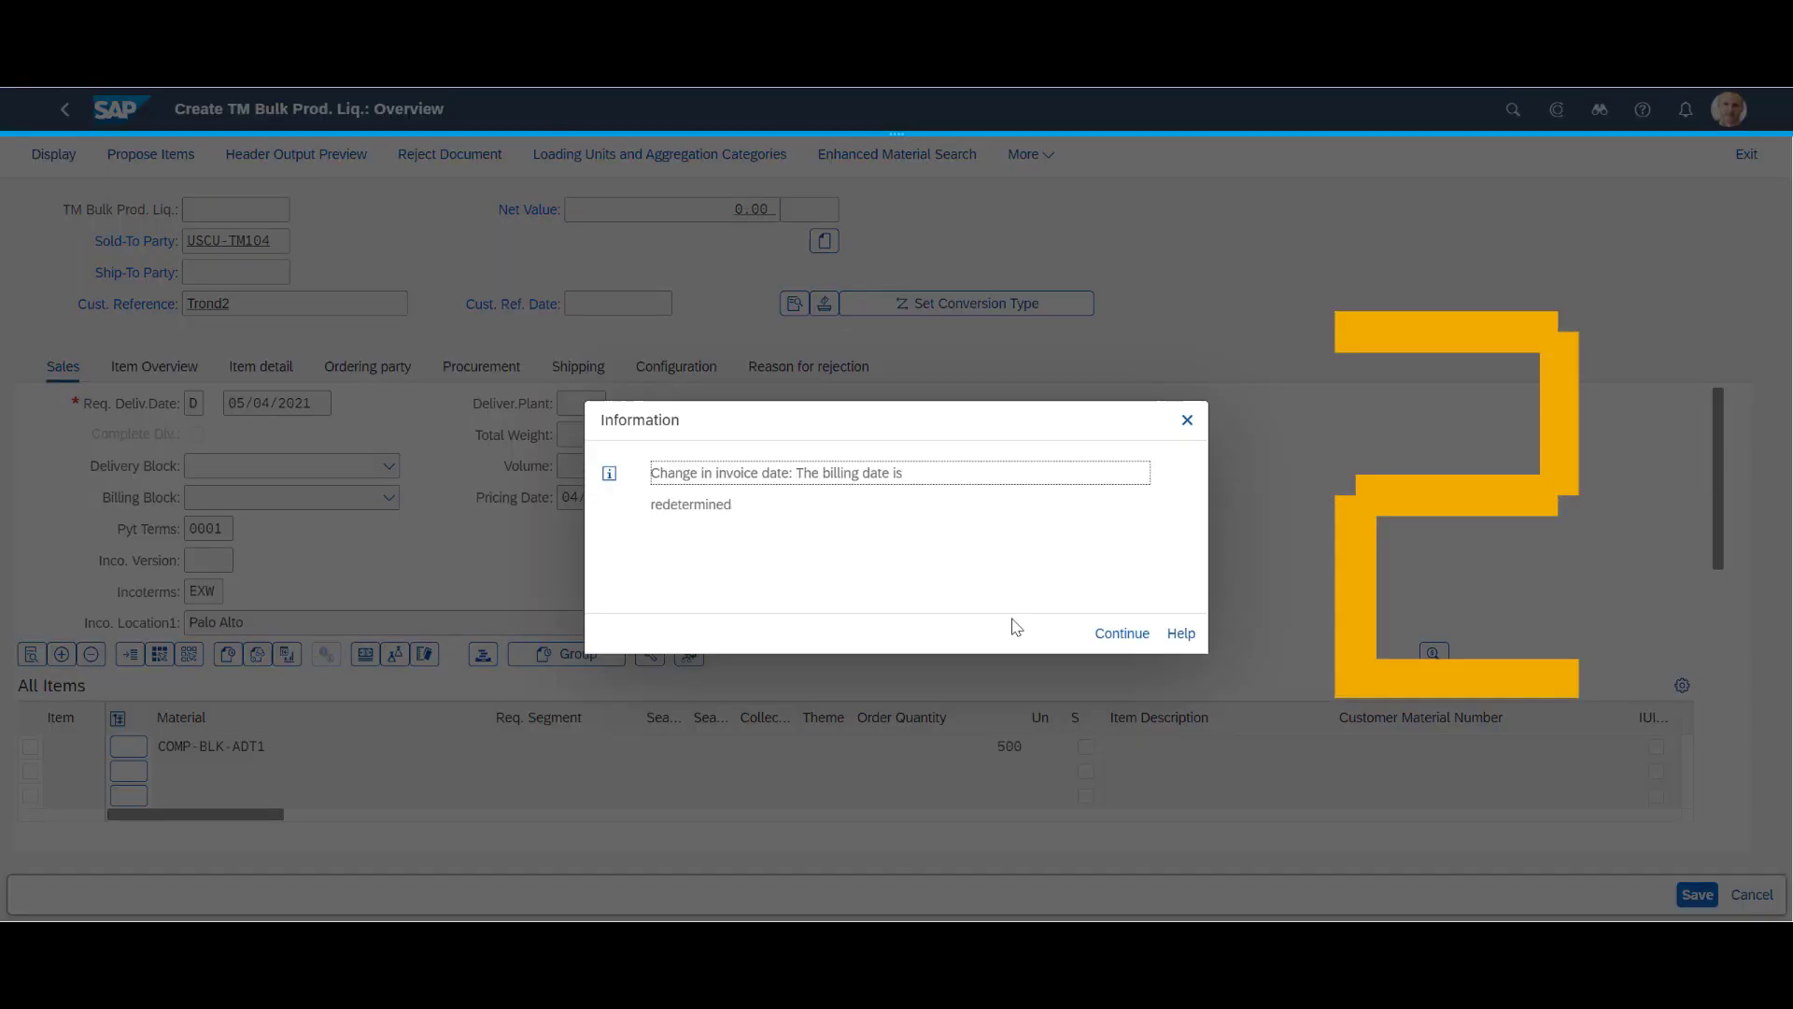
click(1120, 633)
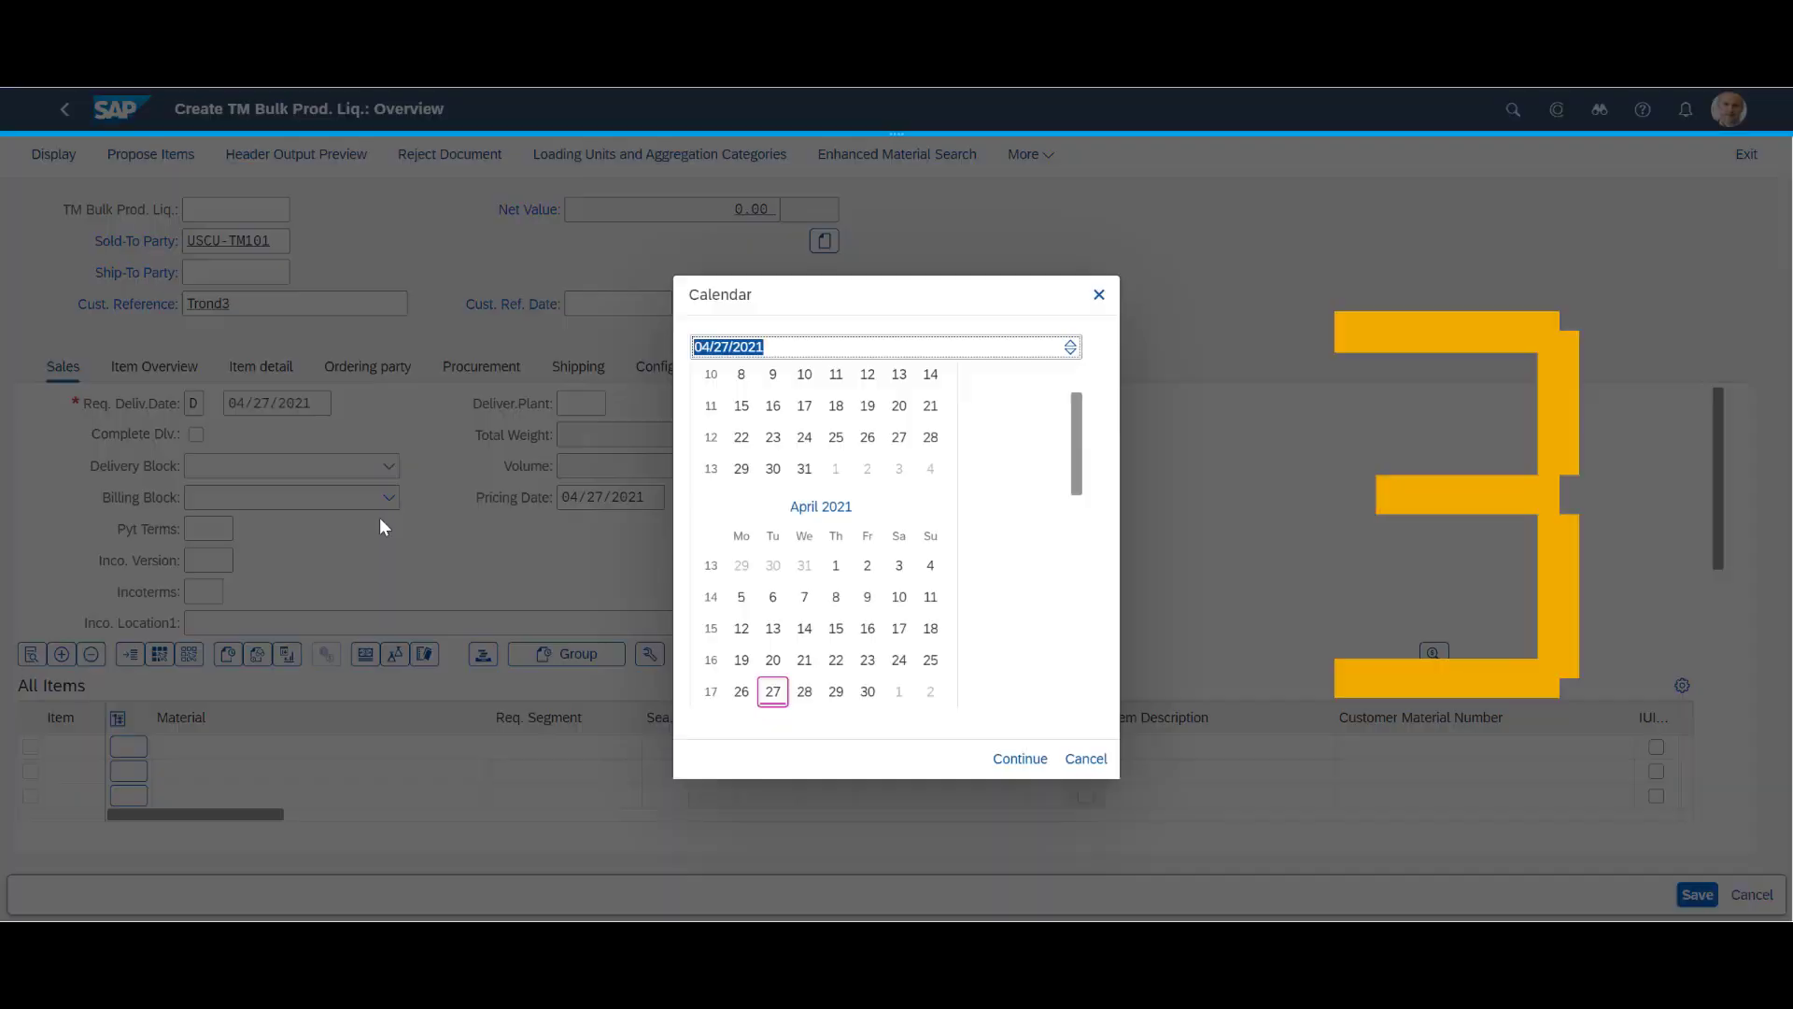
click(1017, 758)
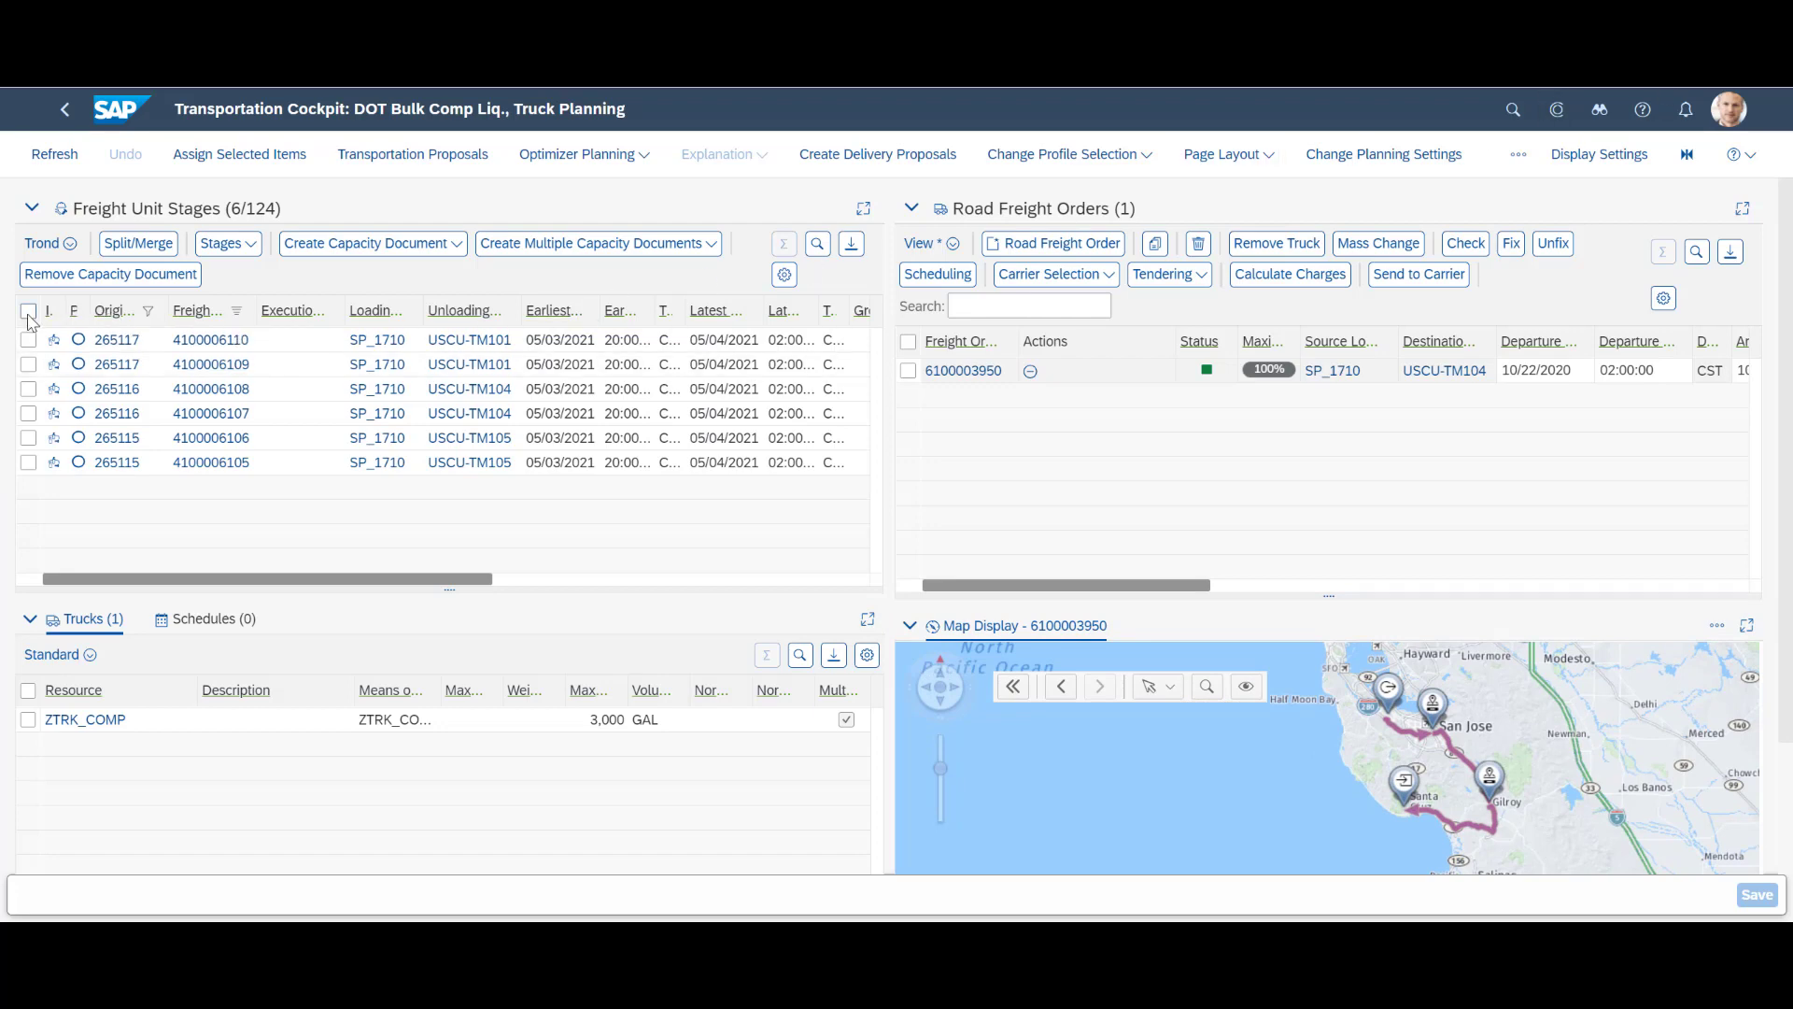
click(29, 310)
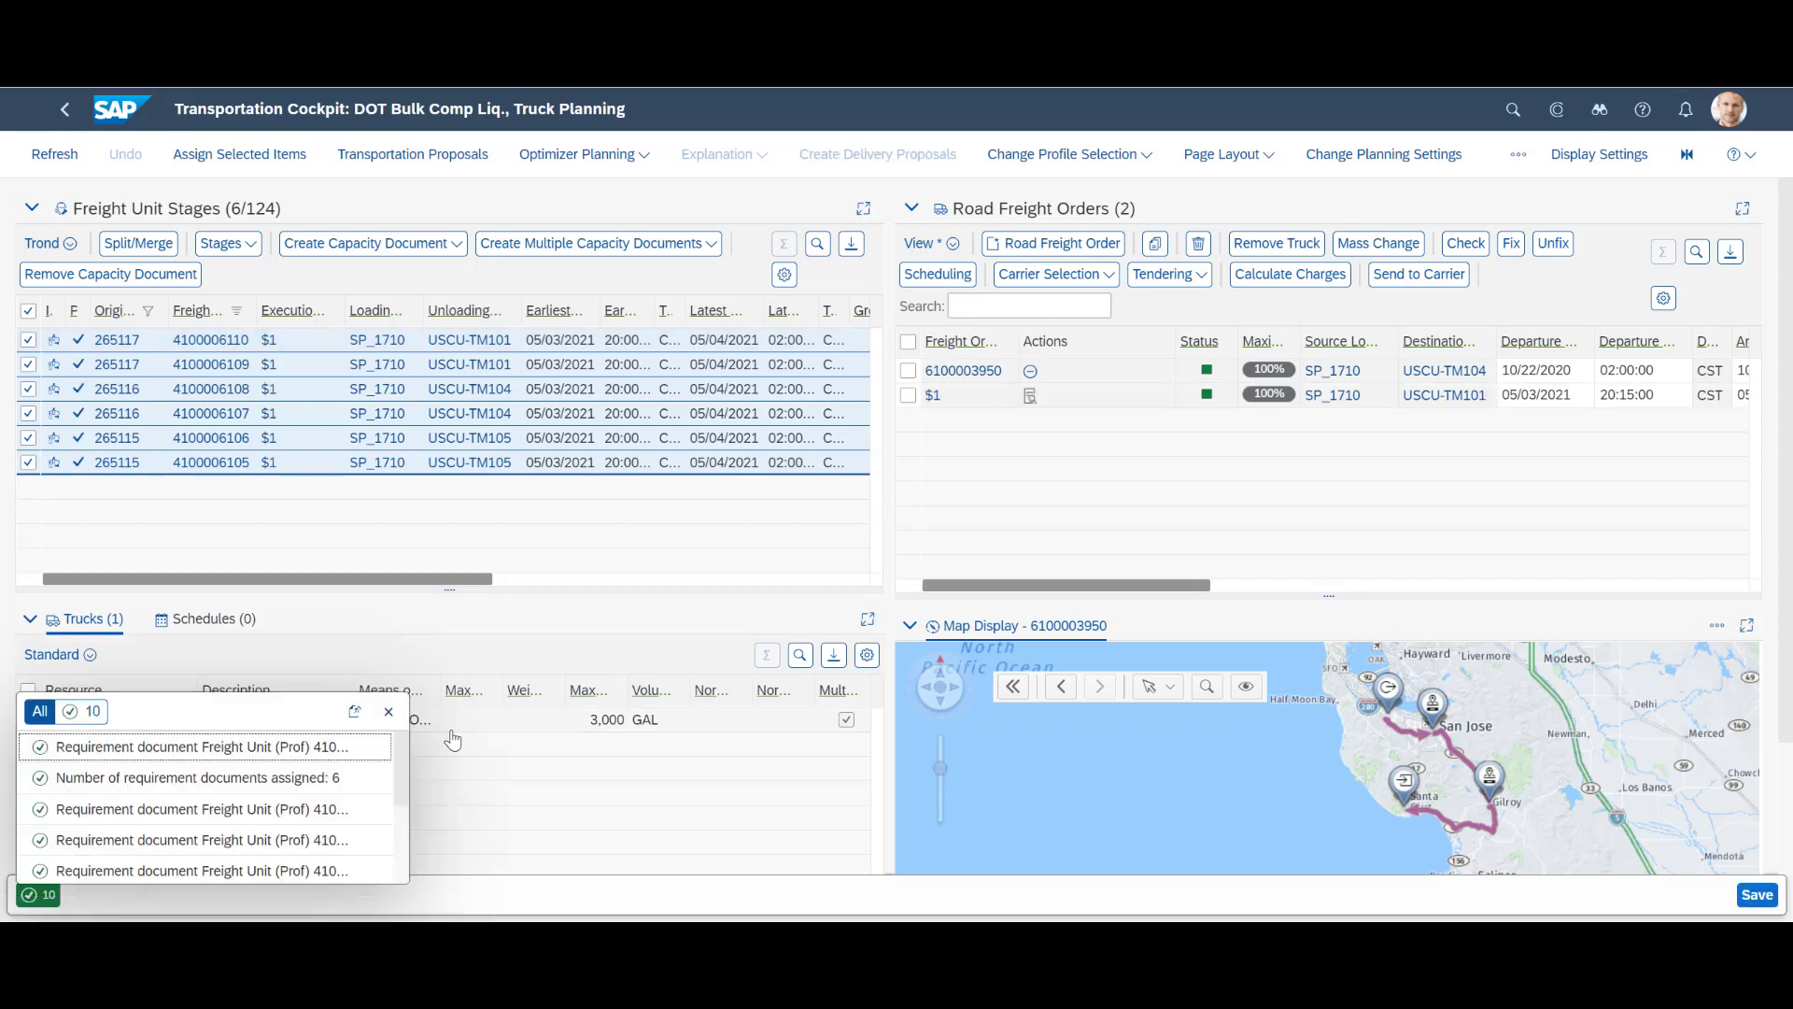
mouse_move(388, 710)
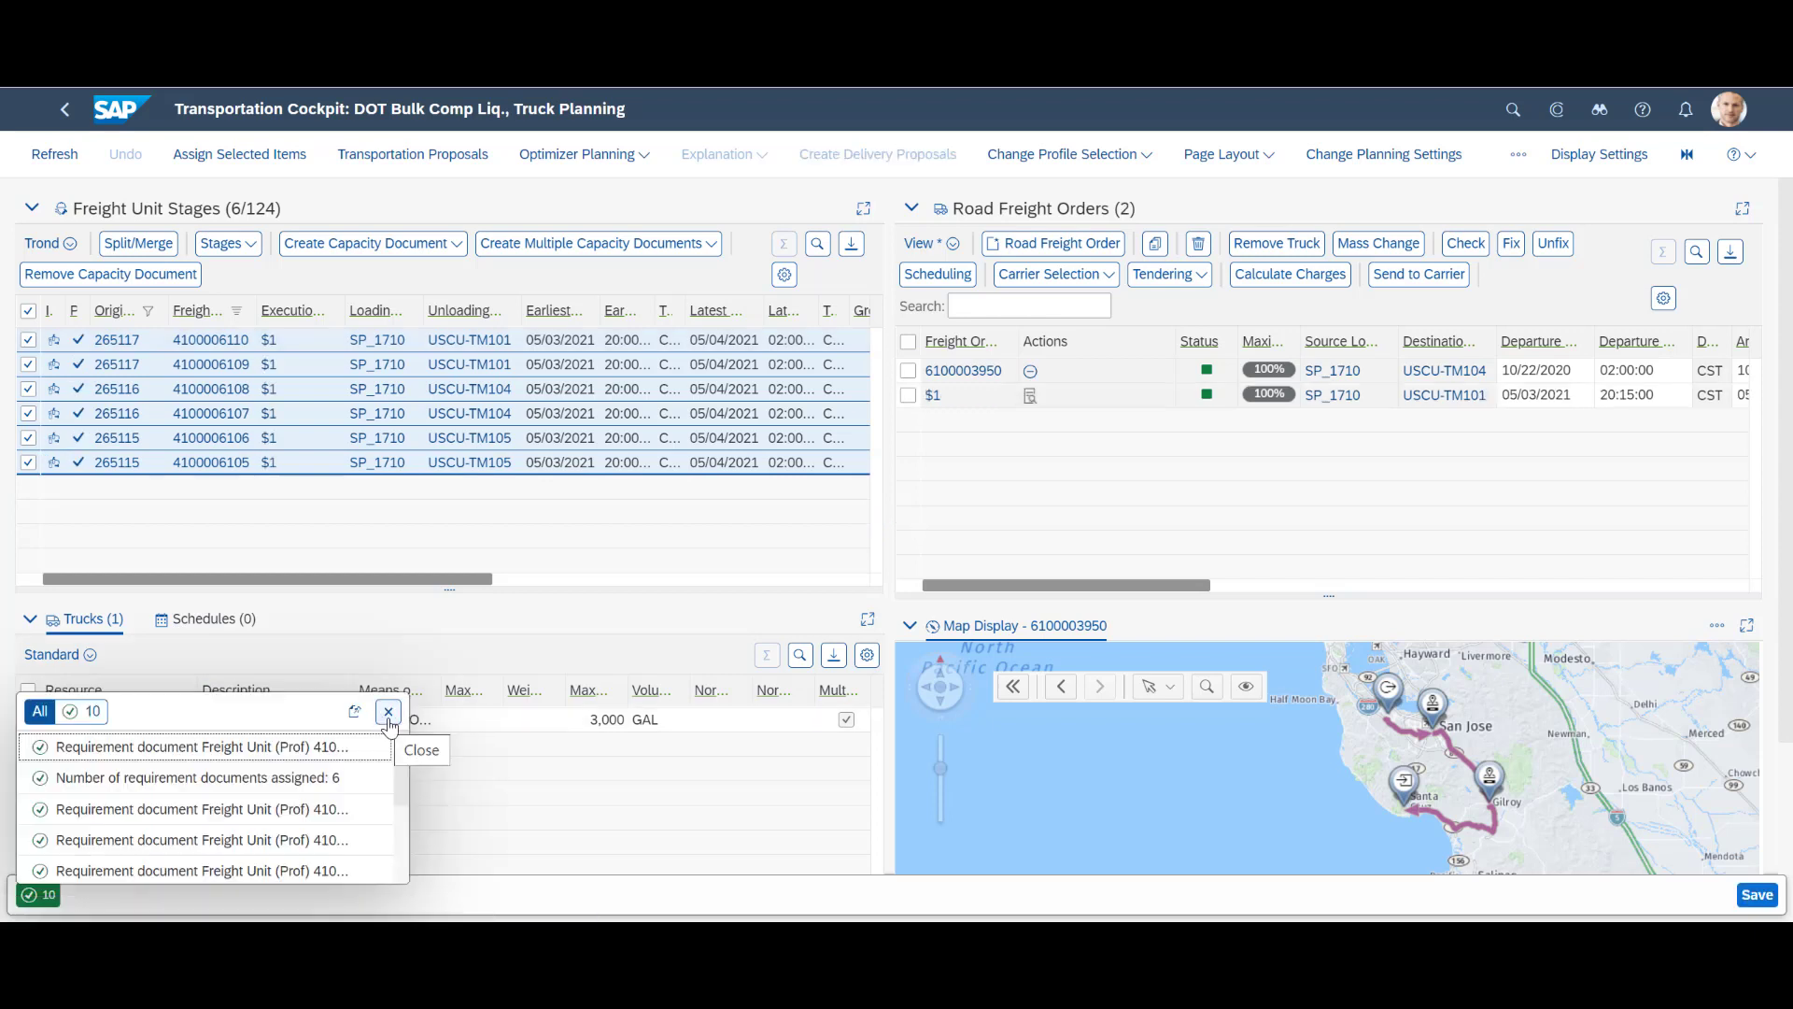
click(387, 710)
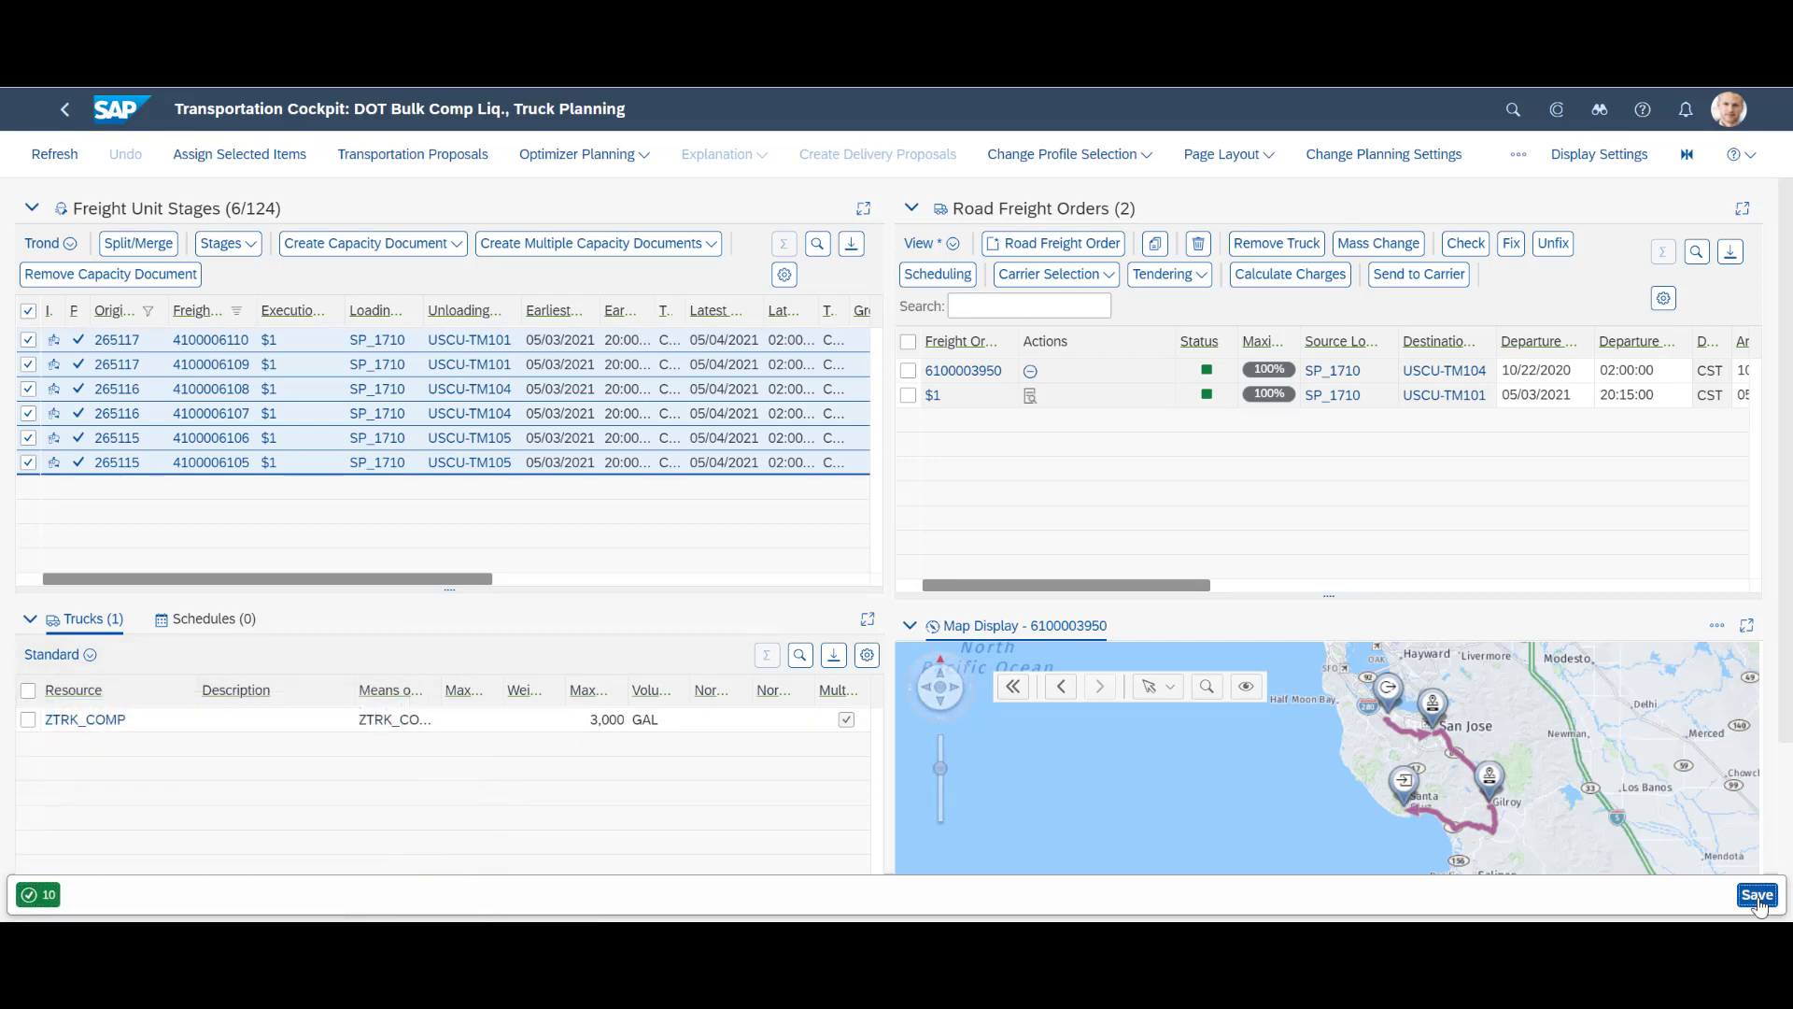
click(1757, 894)
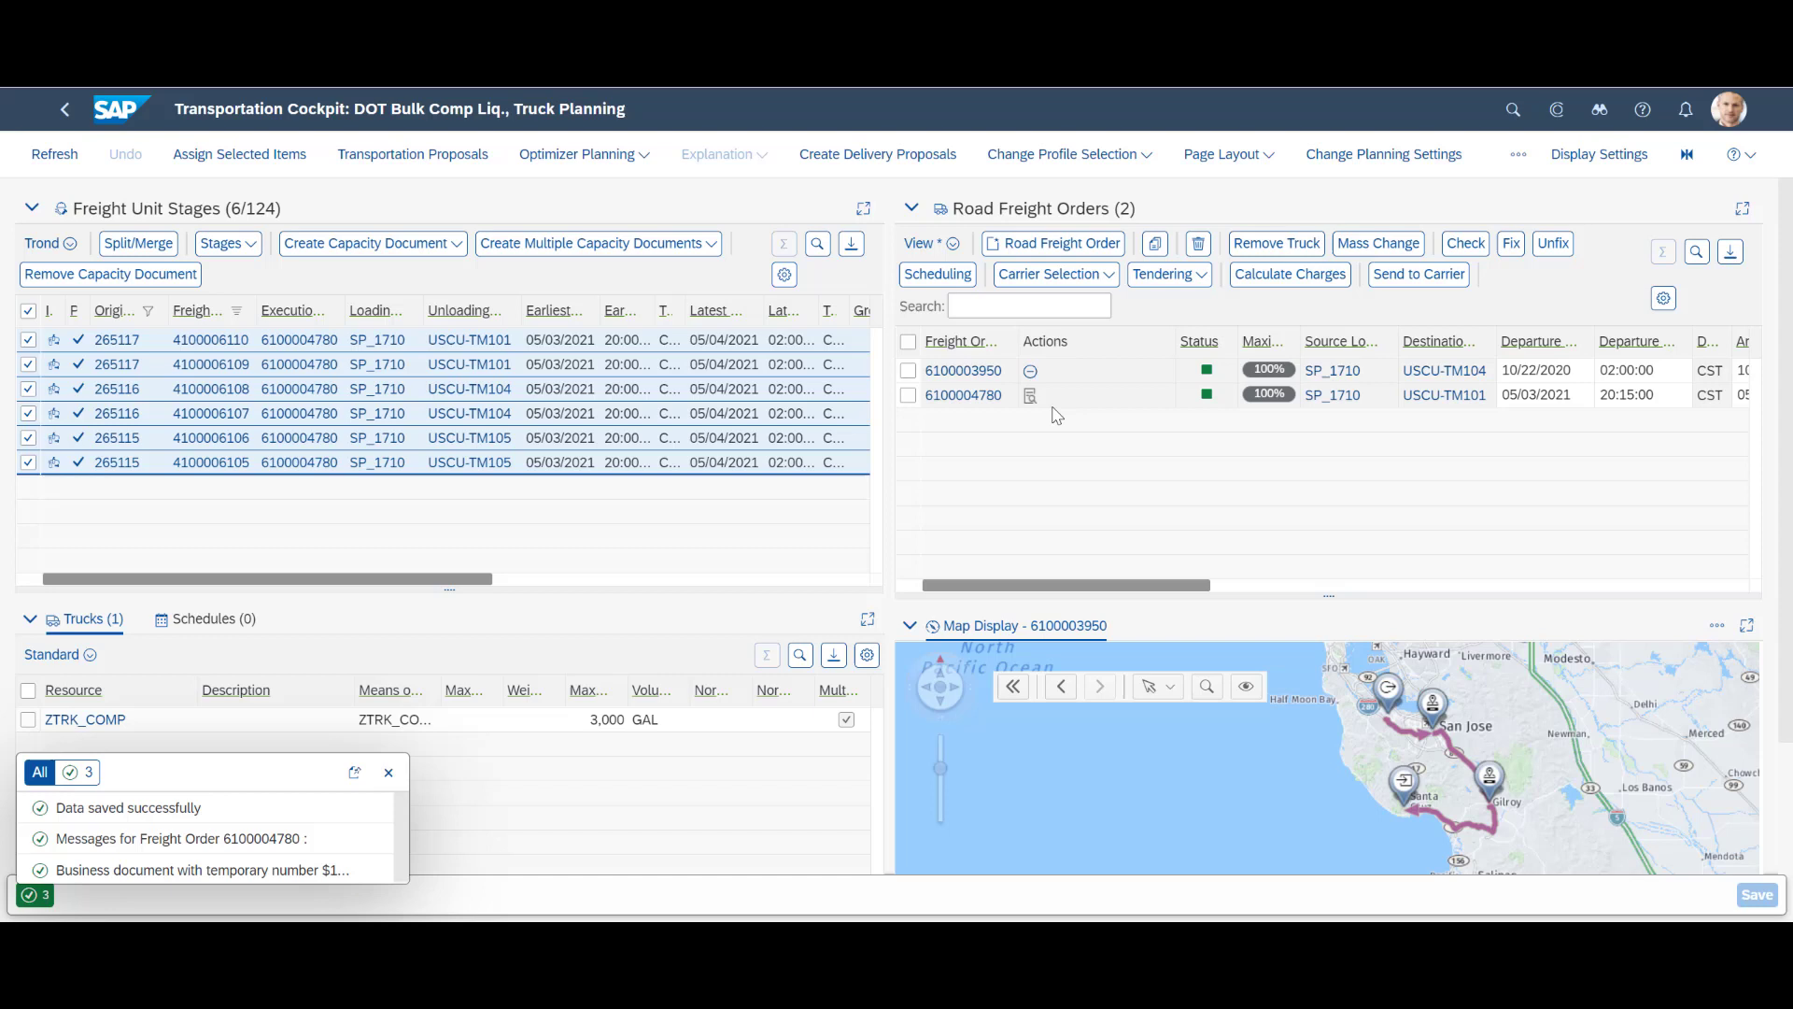
mouse_move(1033, 426)
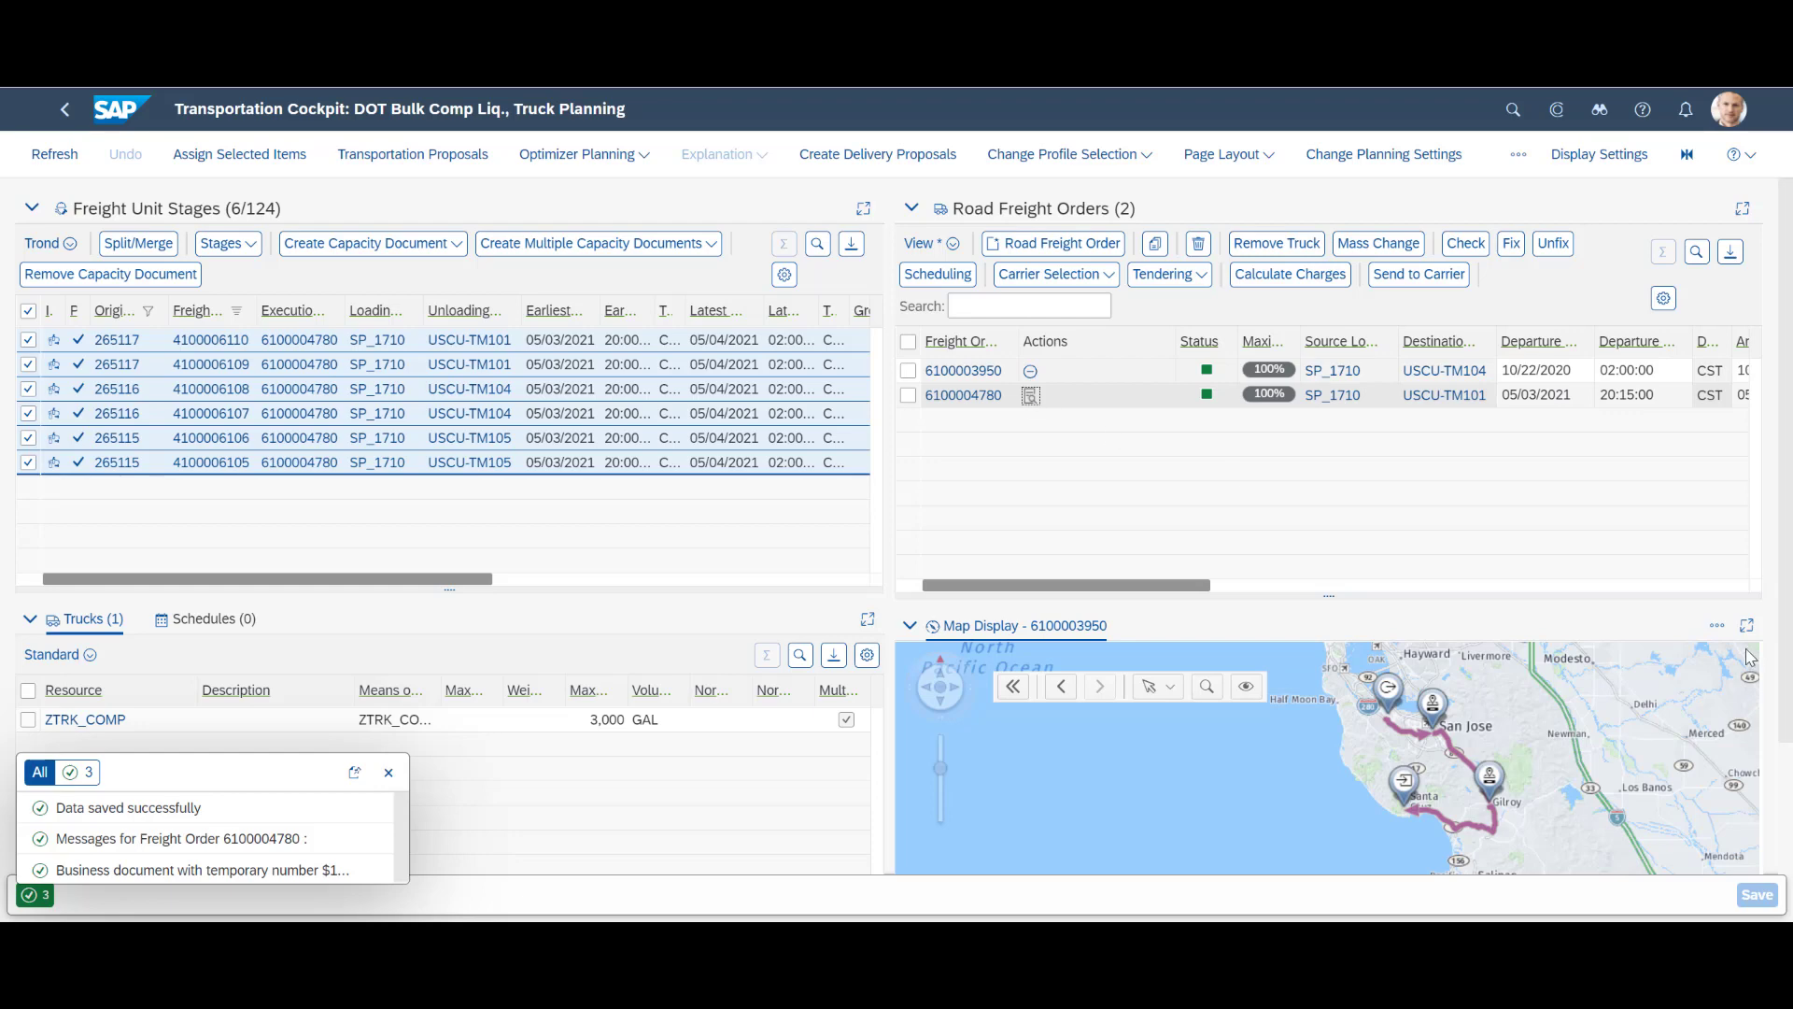
click(1747, 626)
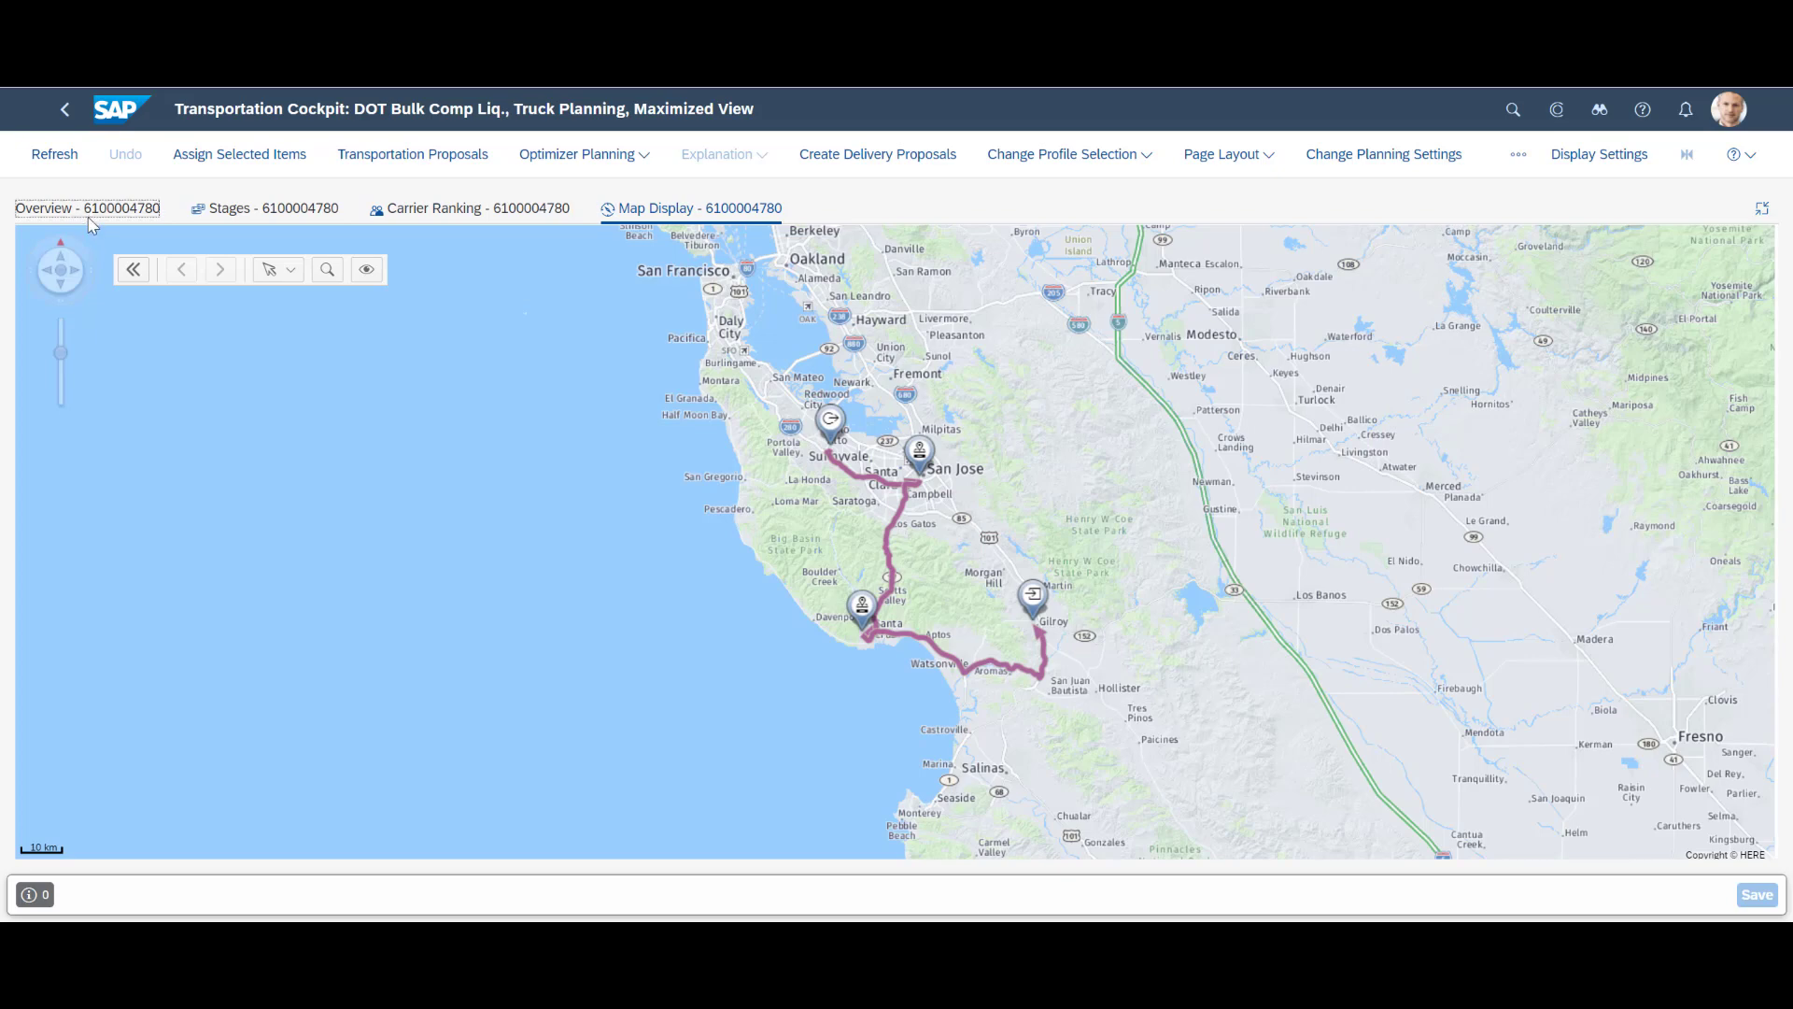
click(88, 208)
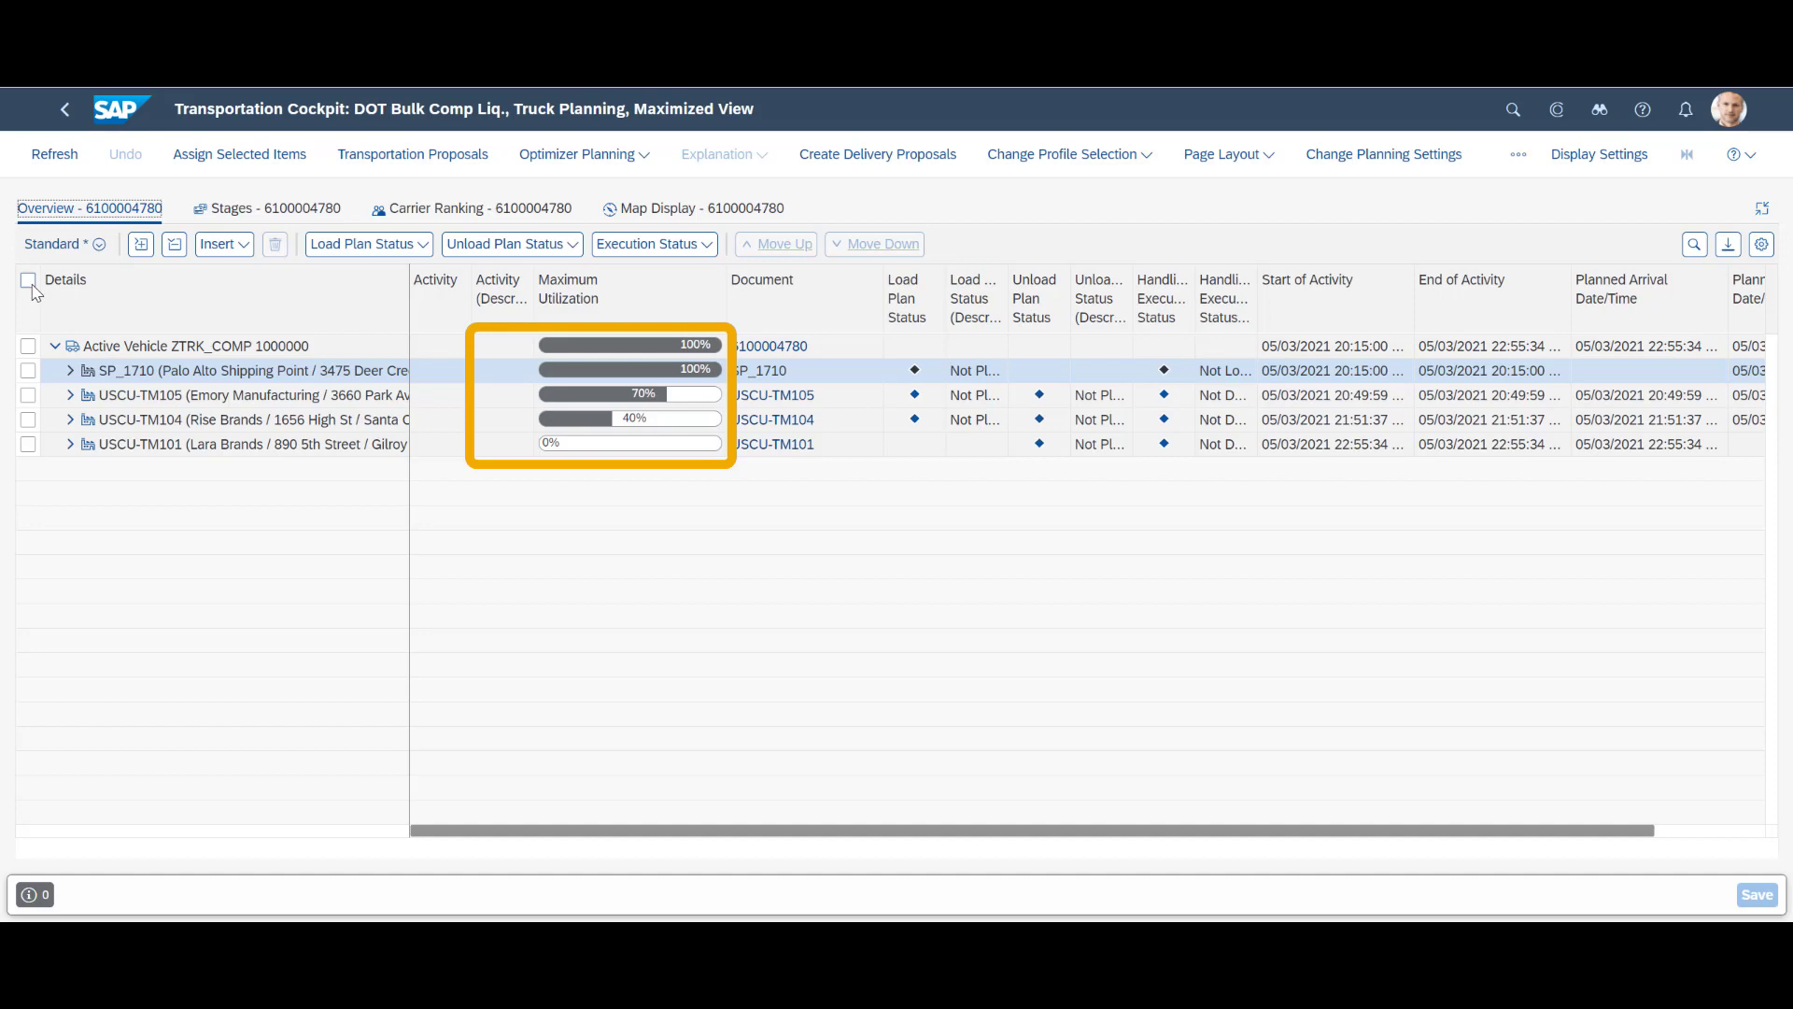
click(27, 279)
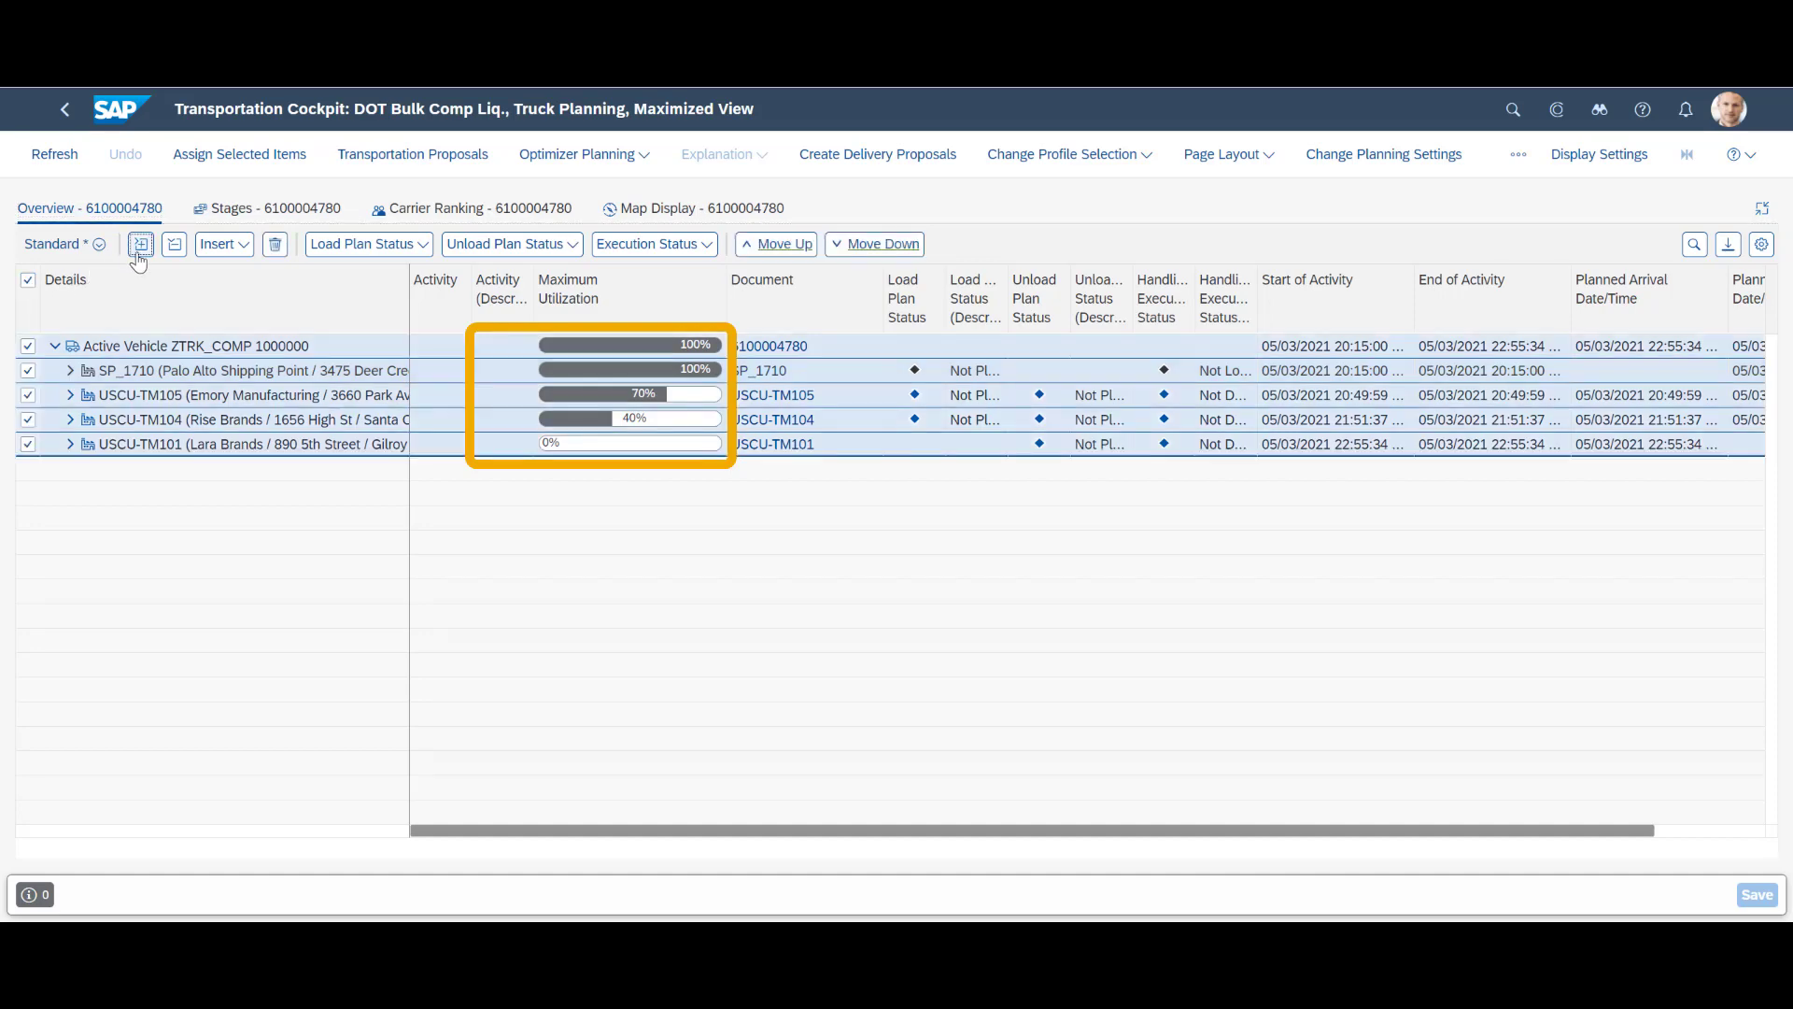
click(140, 244)
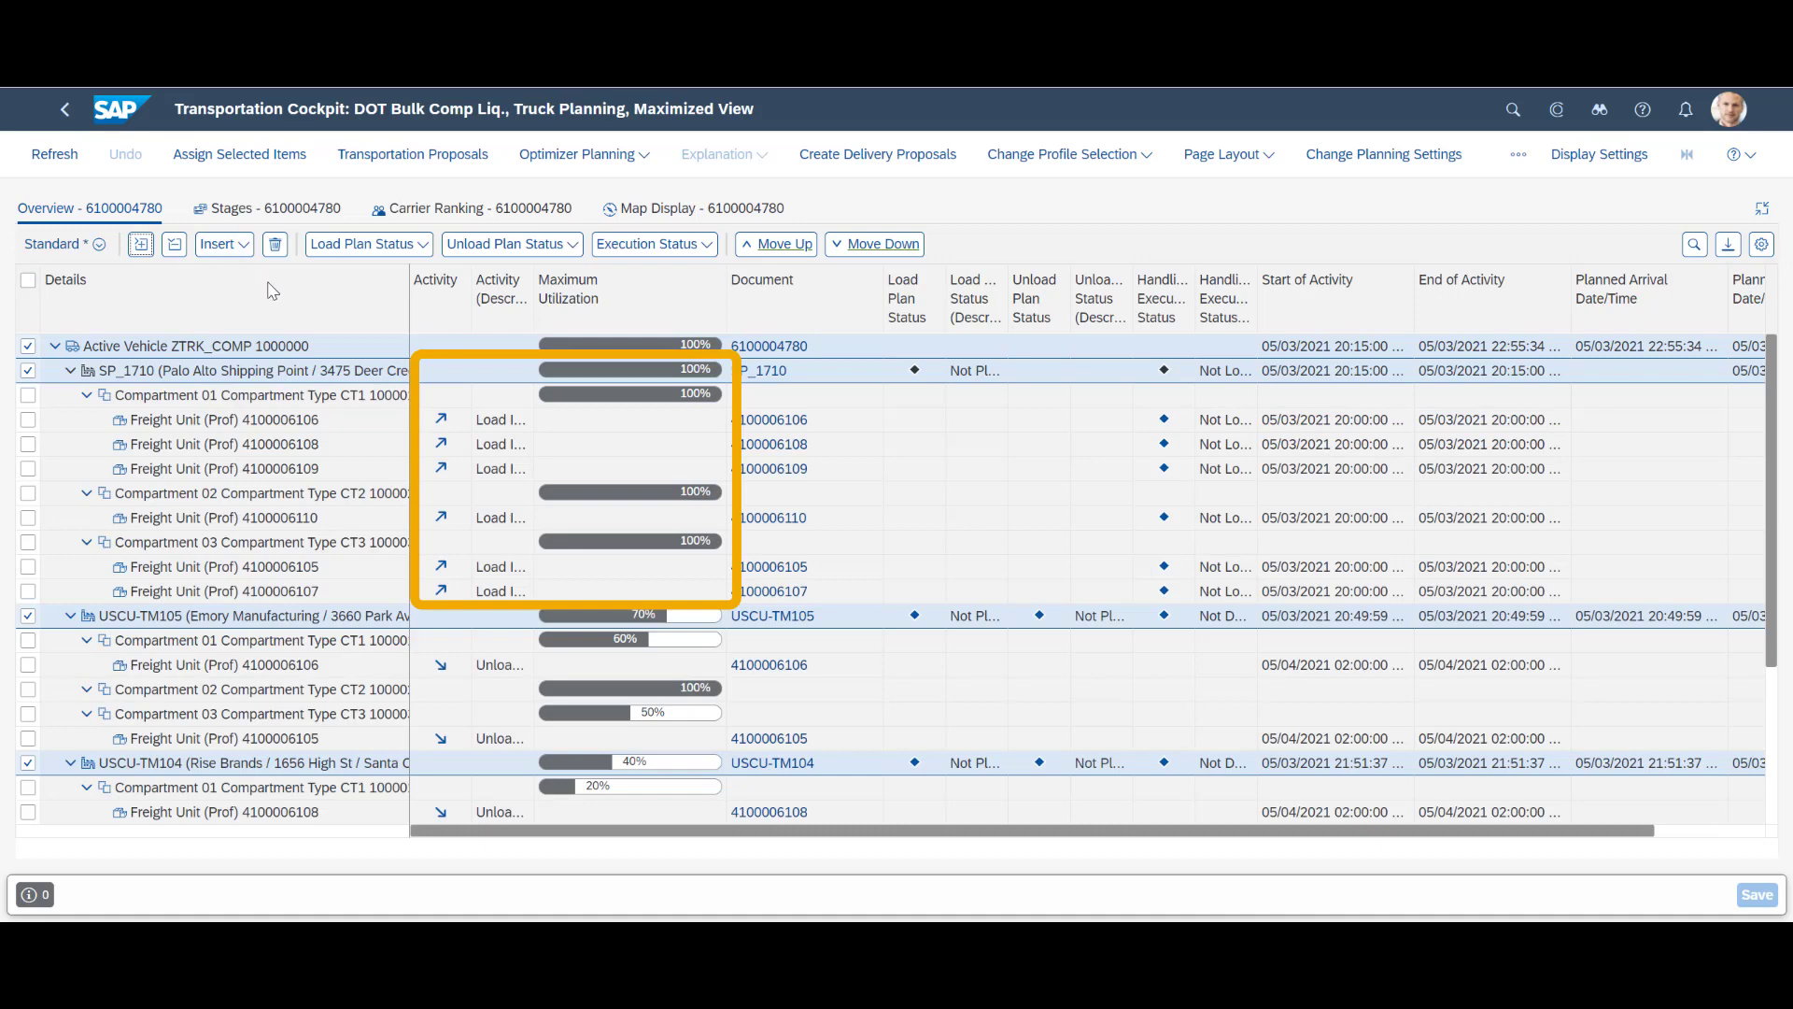
mouse_move(270, 289)
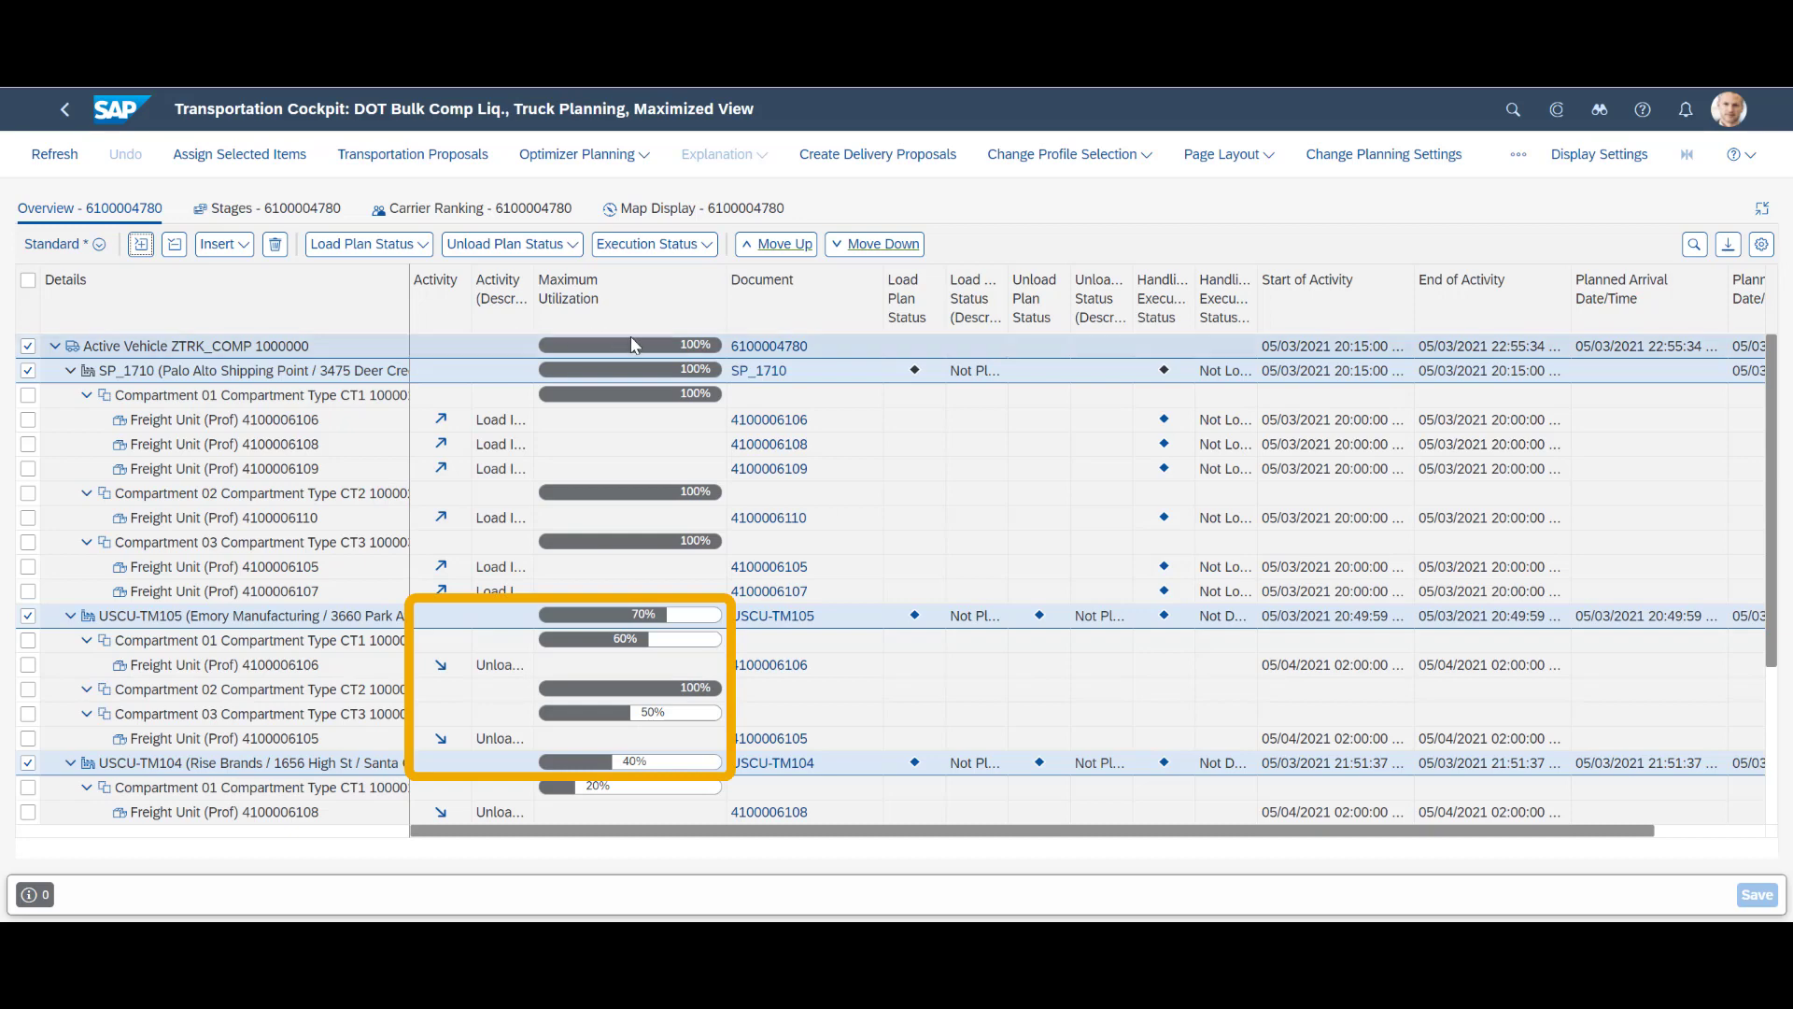
mouse_move(631, 370)
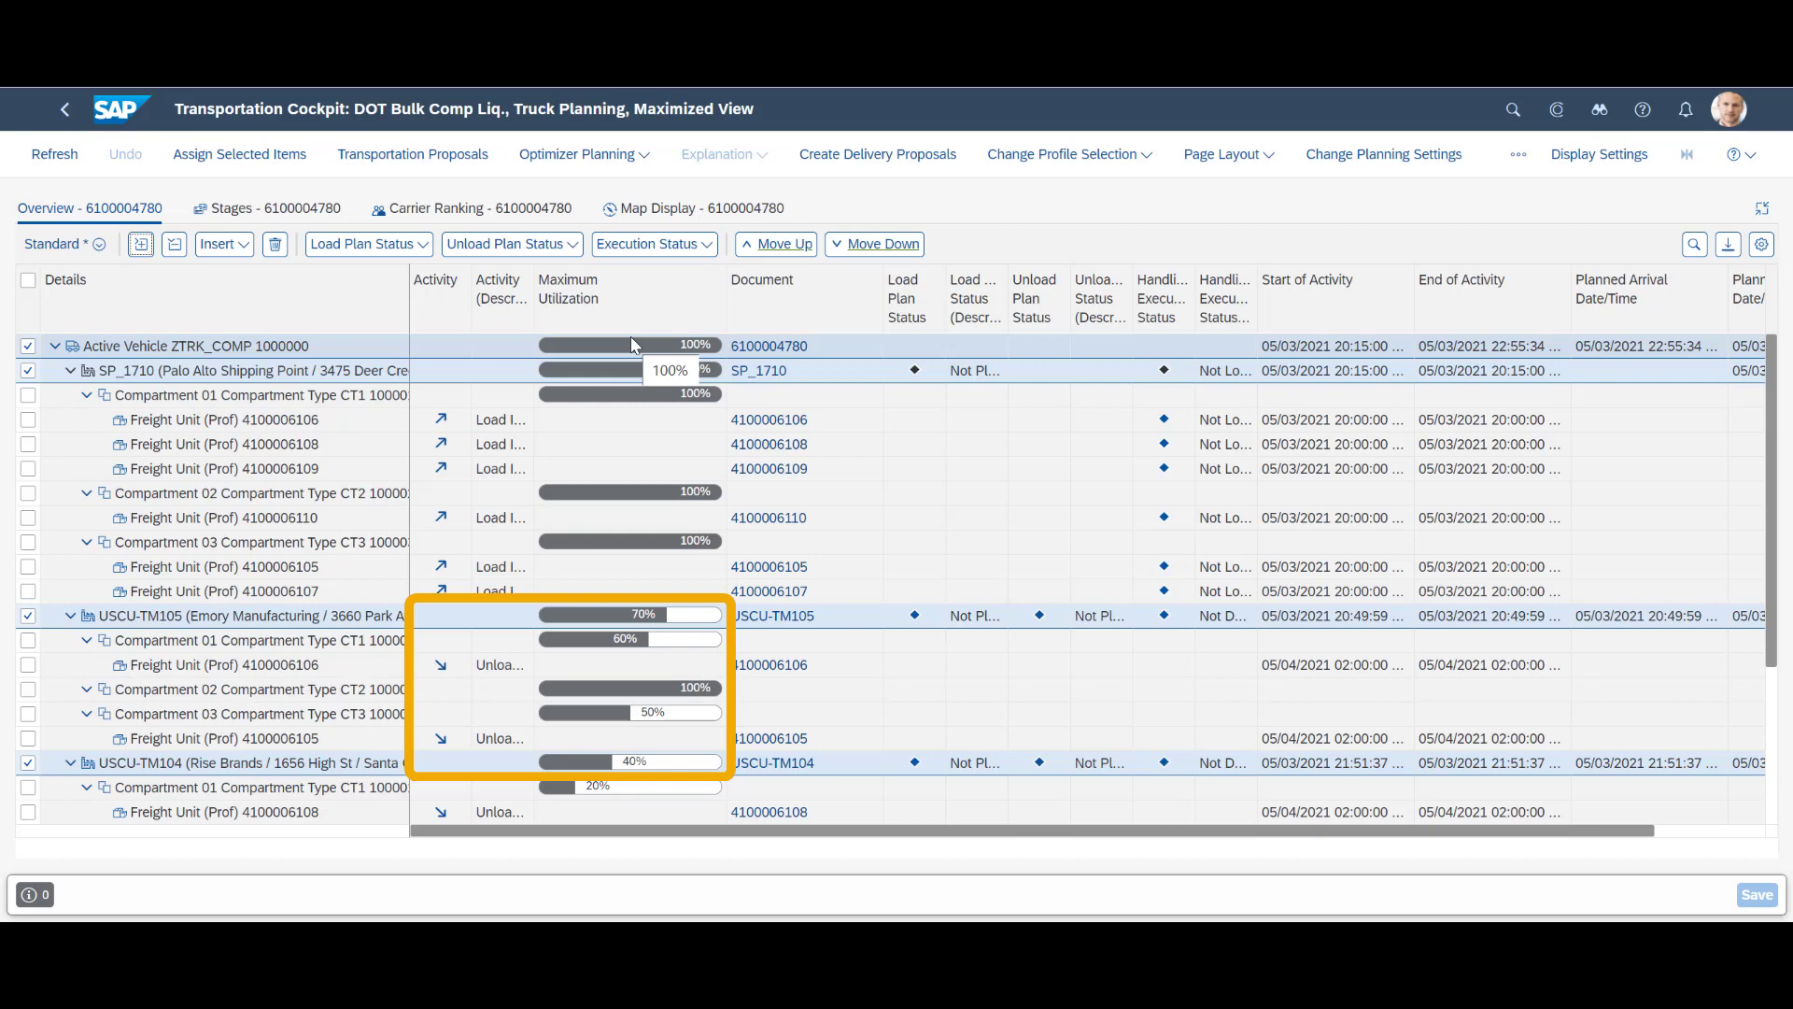
scroll(down, 3)
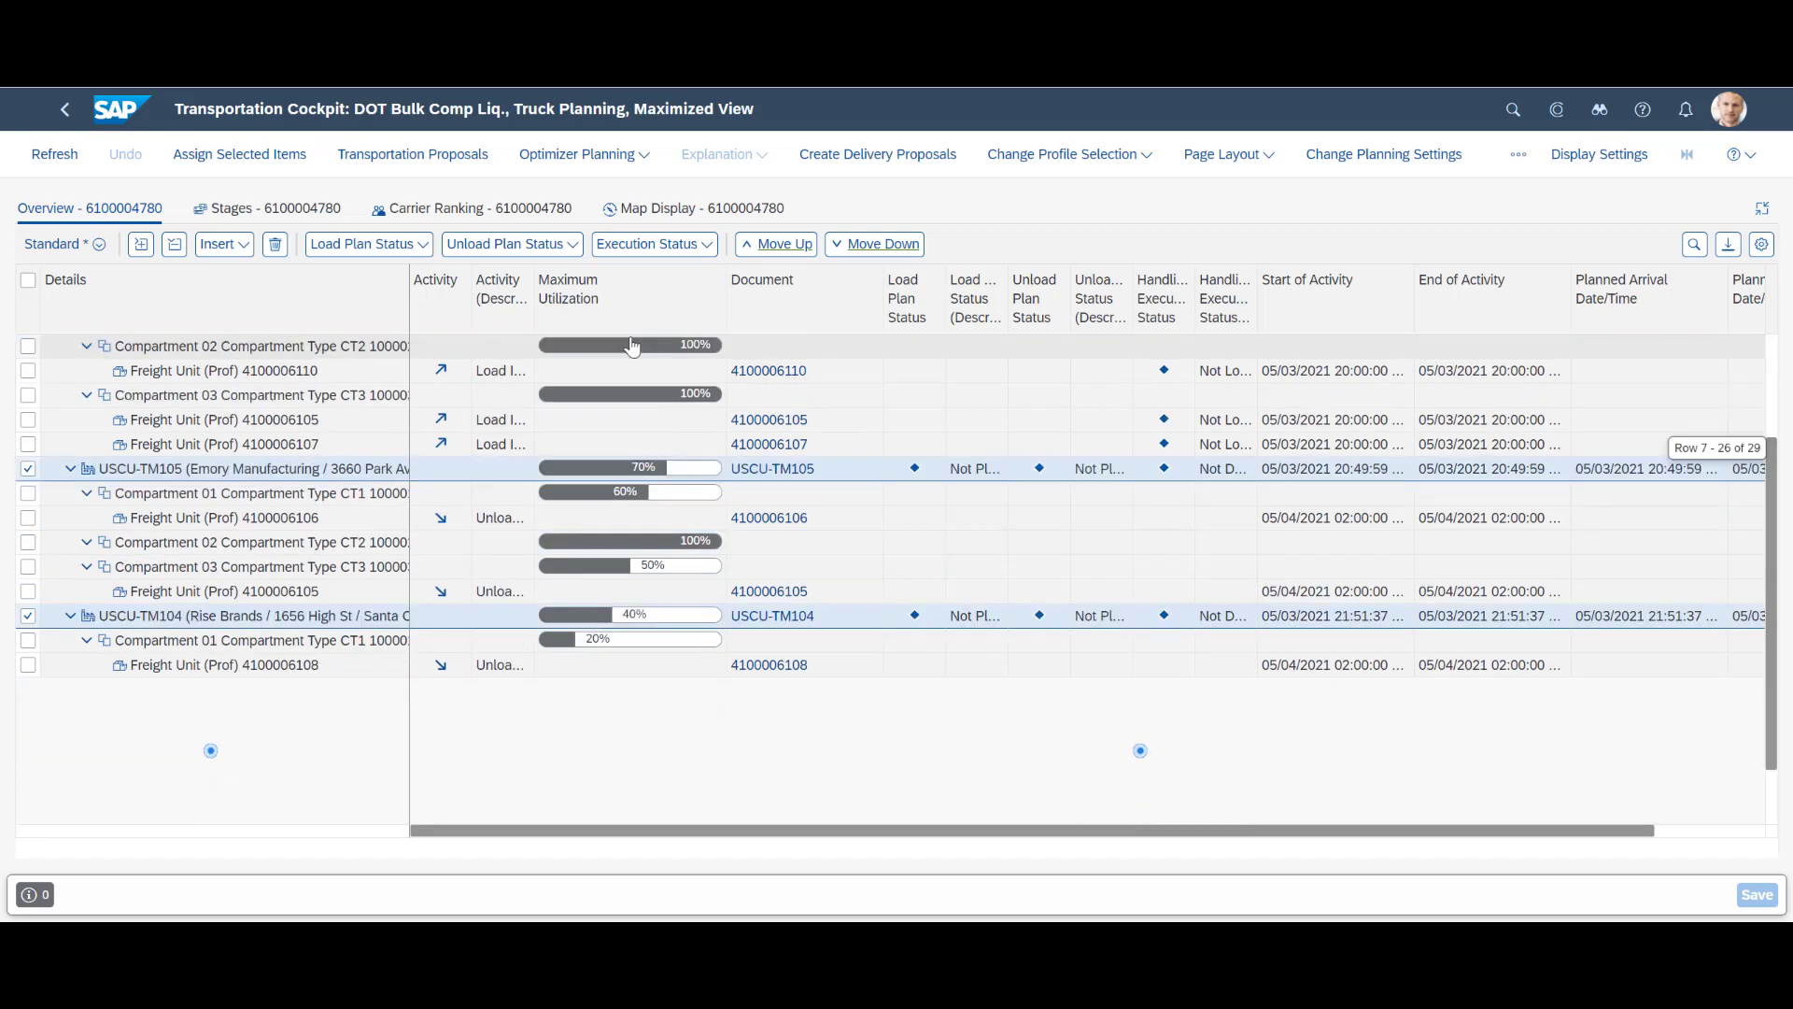
scroll(down, 3)
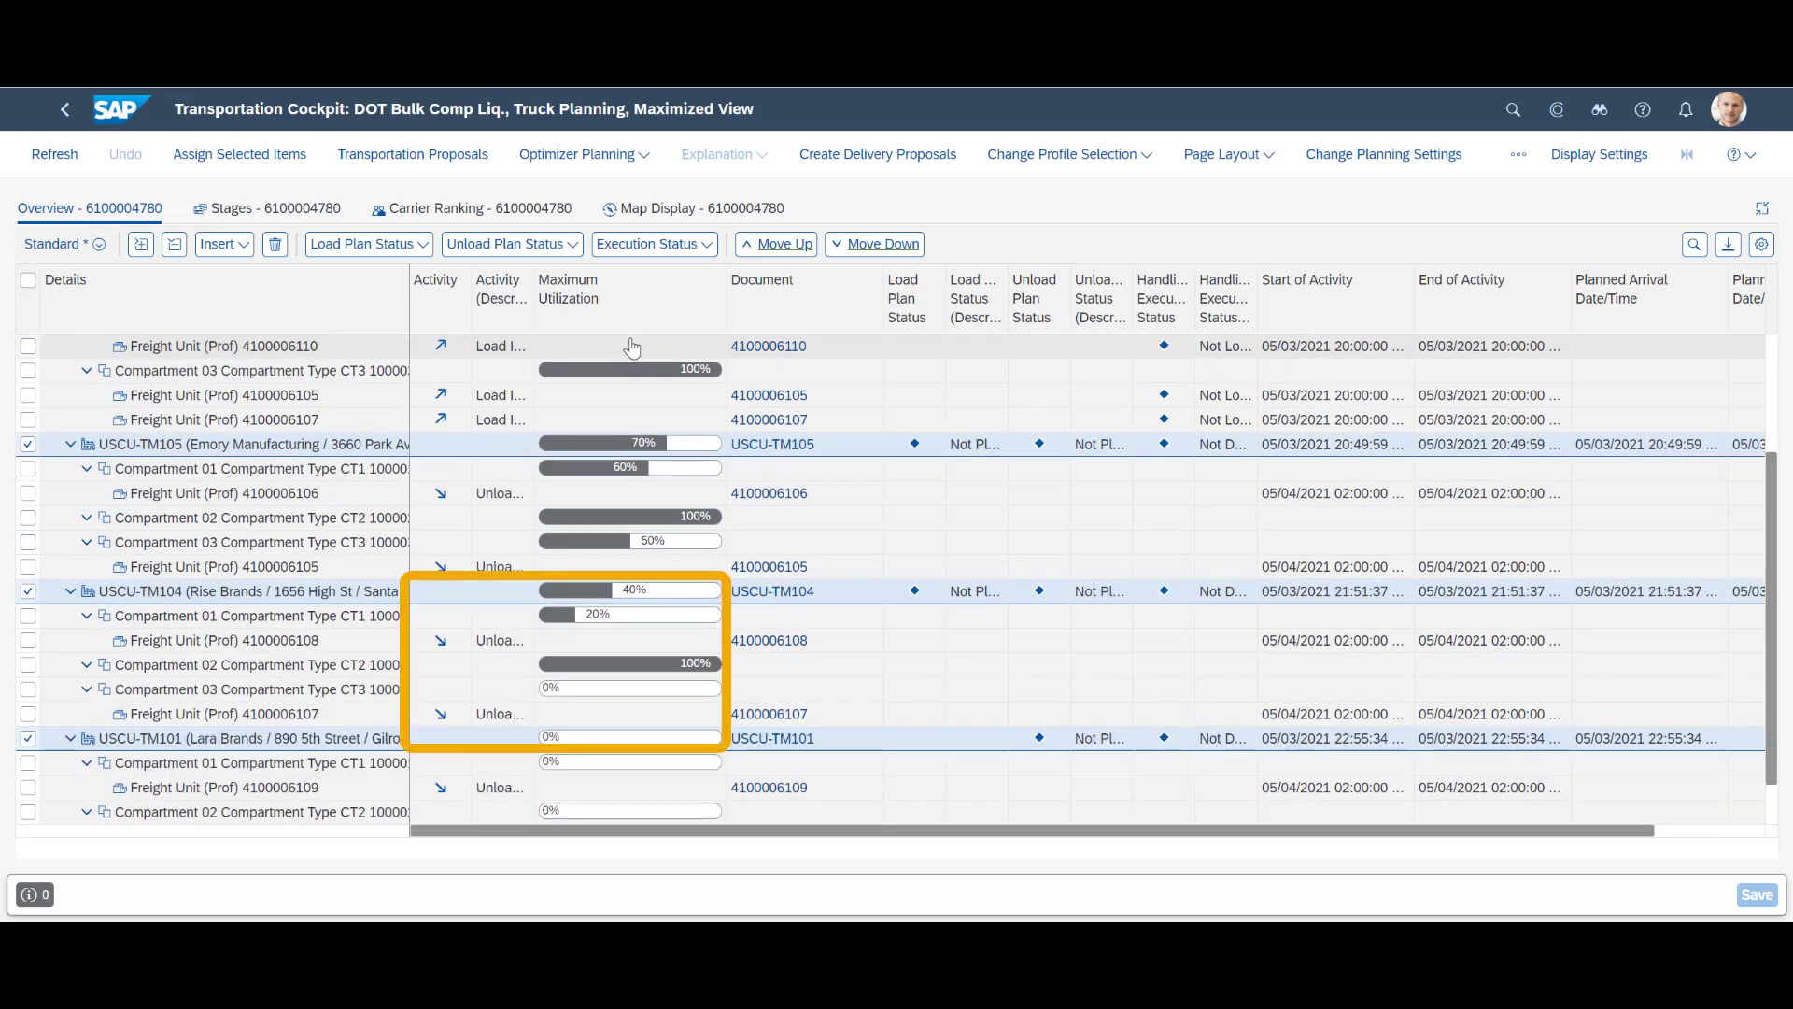
scroll(down, 3)
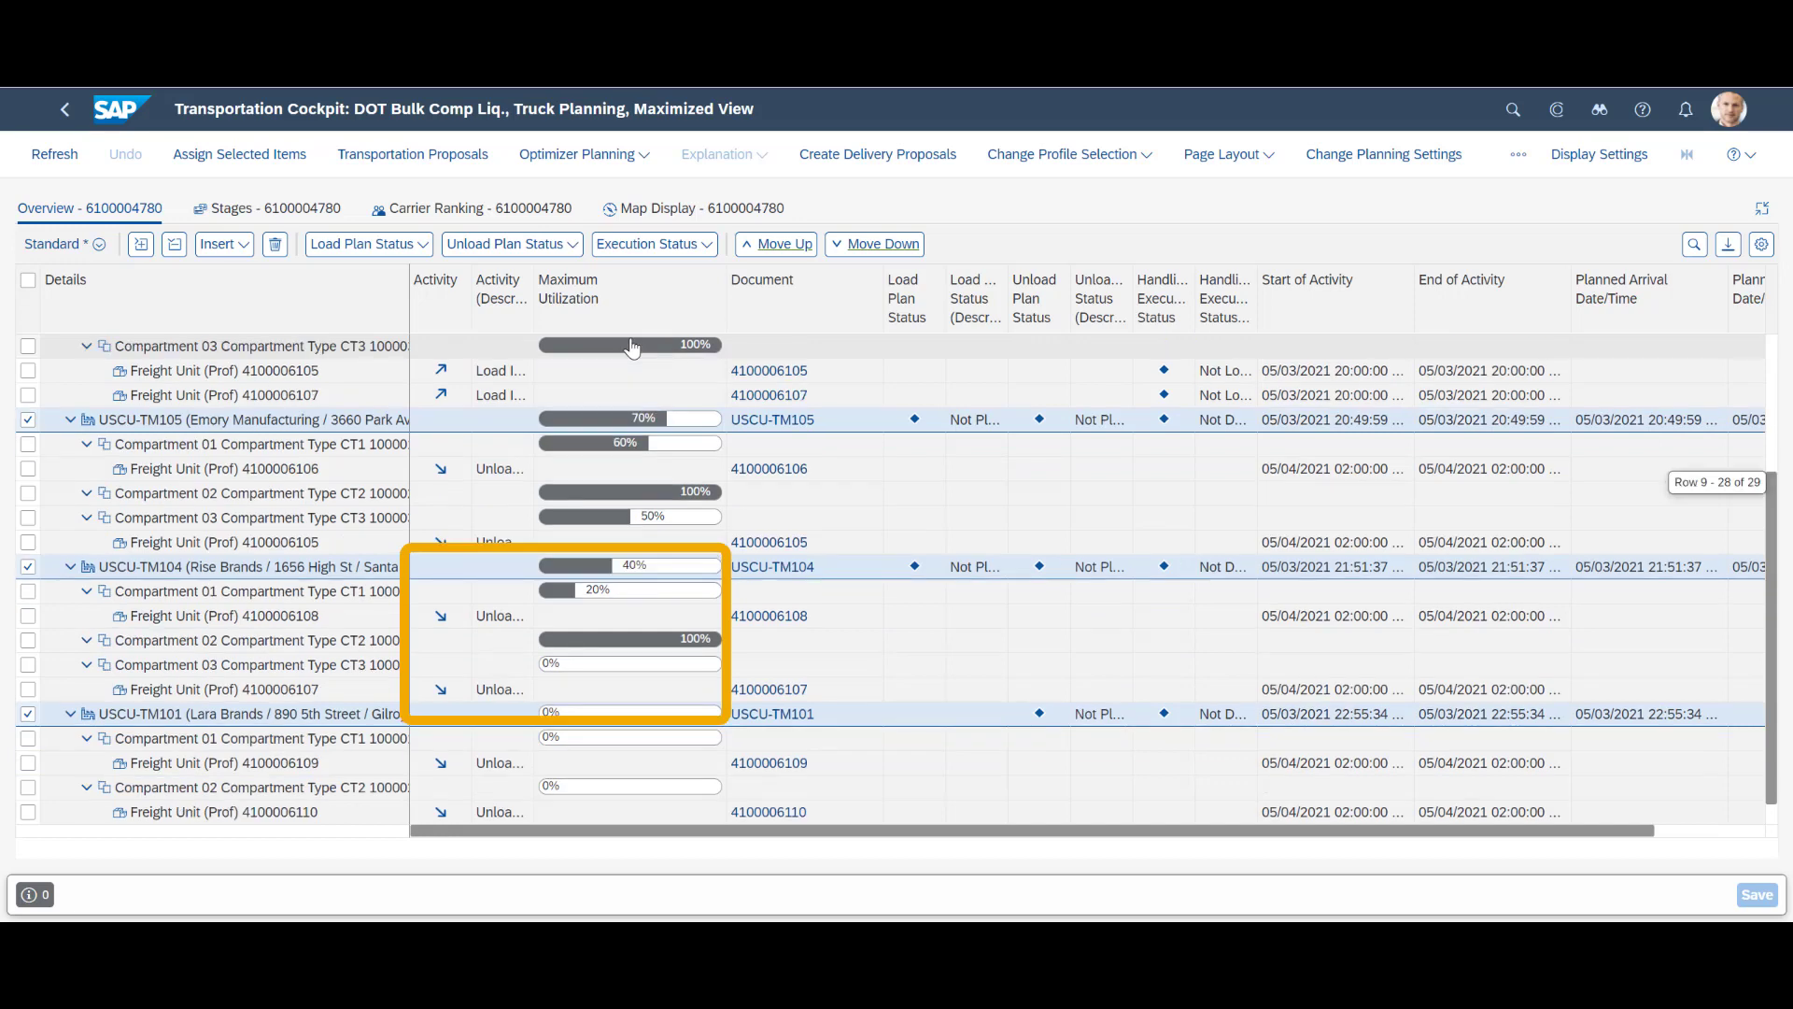